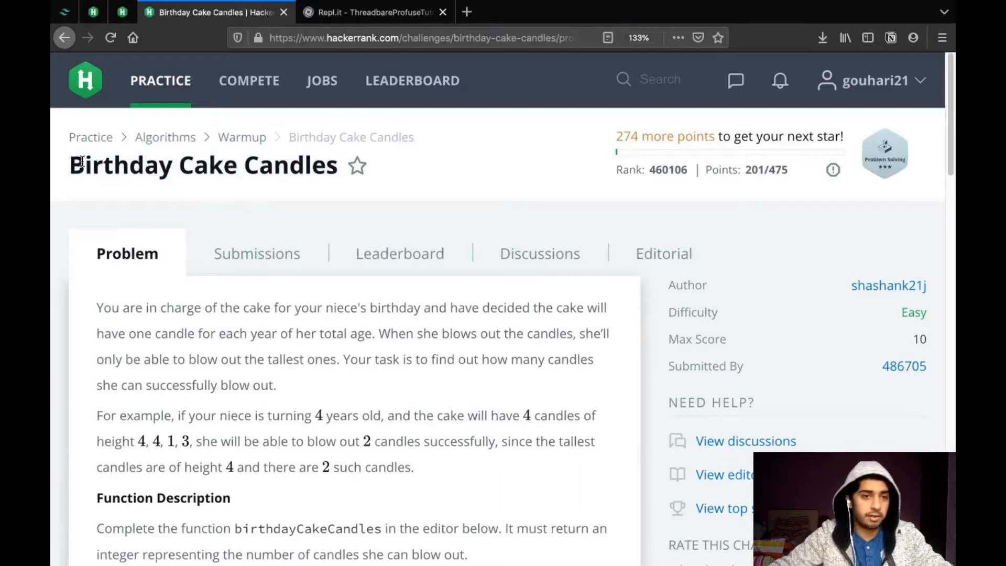
Read the problem, highlighting 'each year of her total age' and 'she blows out'
scroll(down, 3)
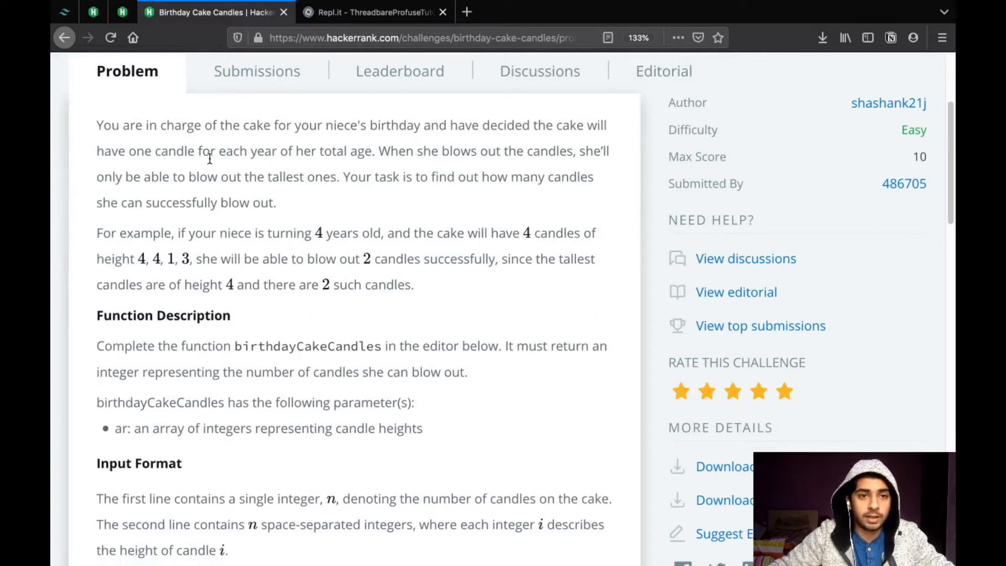
drag(218, 151, 372, 151)
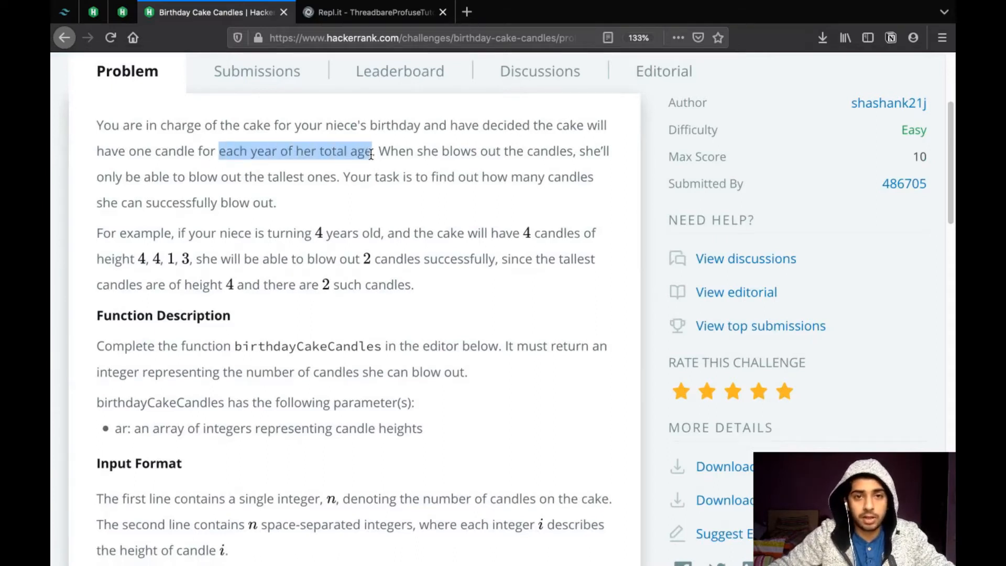
drag(418, 151, 492, 151)
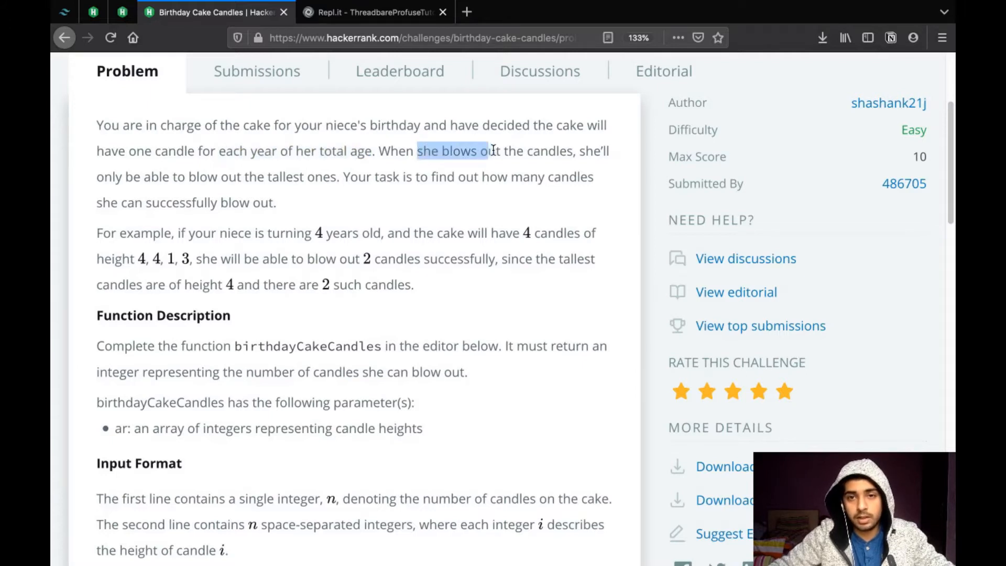
drag(486, 151, 343, 177)
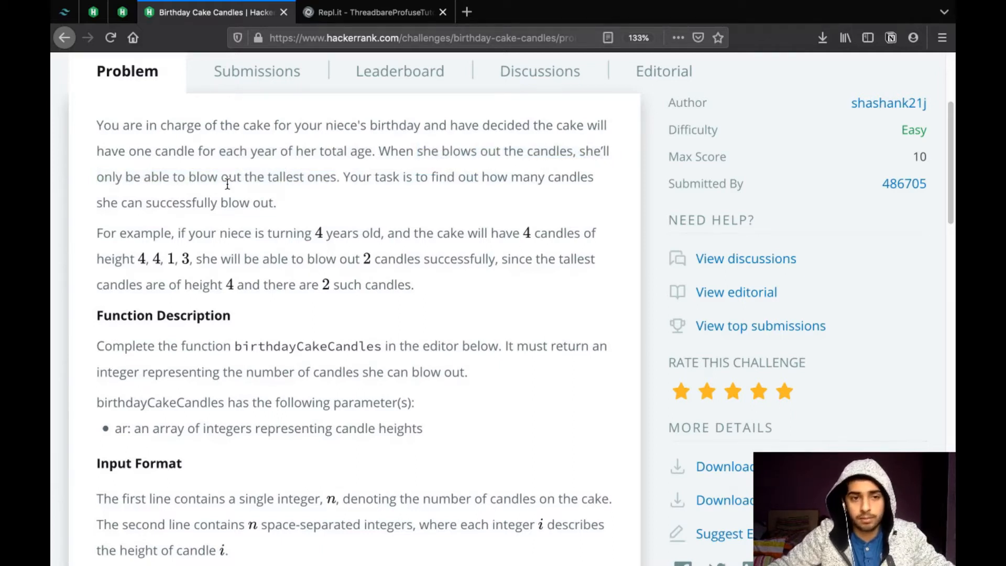
scroll(down, 3)
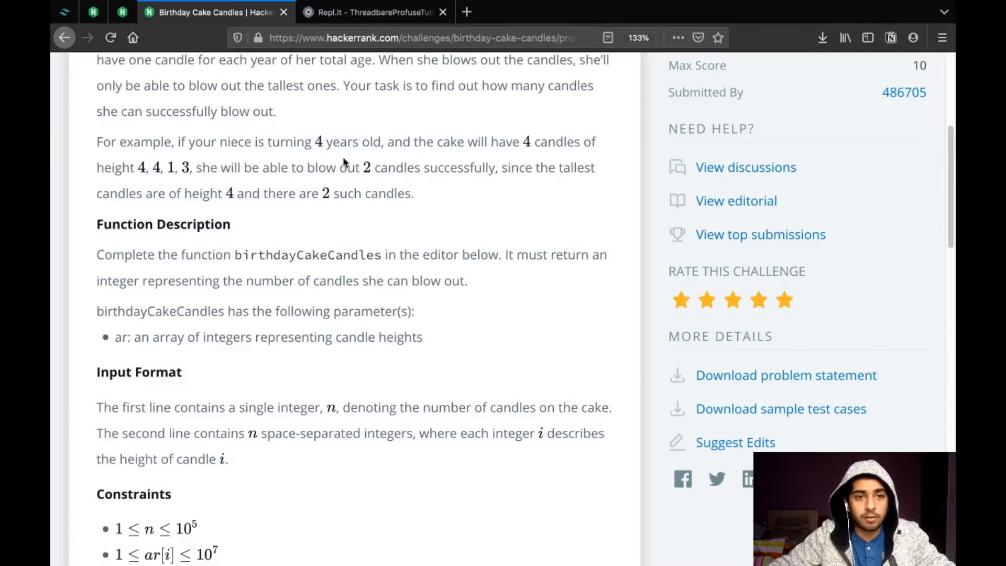
mouse_move(200, 168)
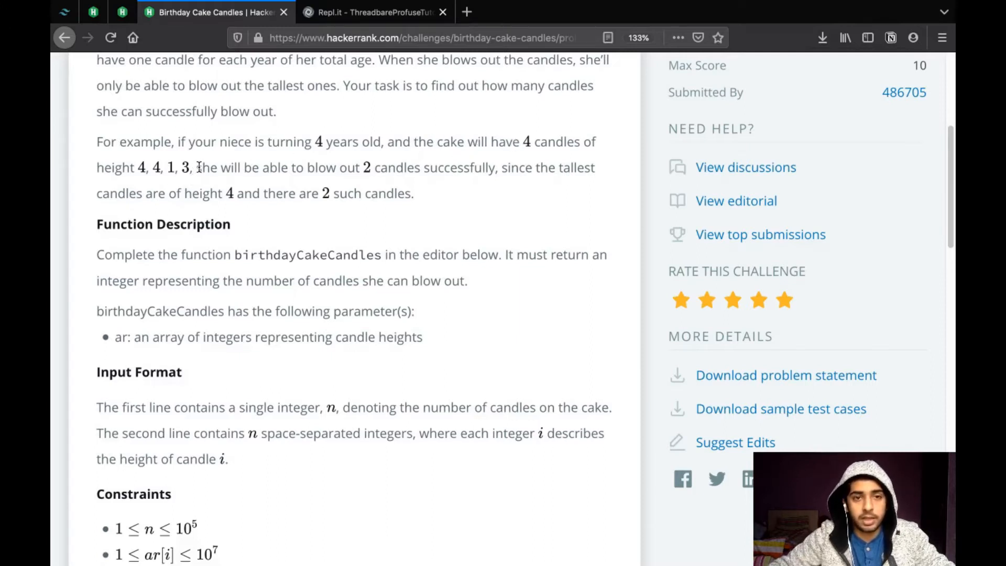
mouse_move(401, 167)
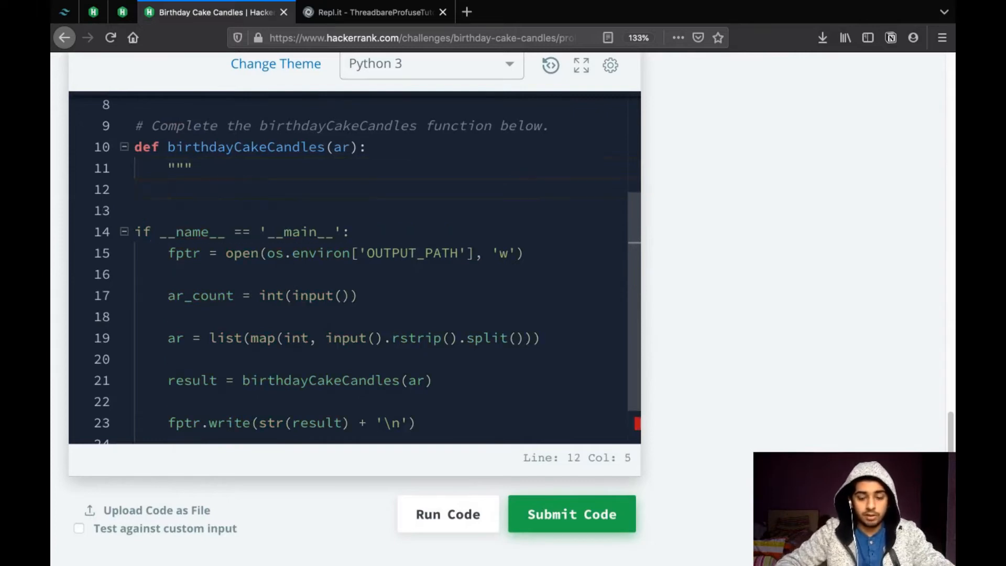
Write a docstring: find the frequency of the maximum element in the array
text(Figure out whic)
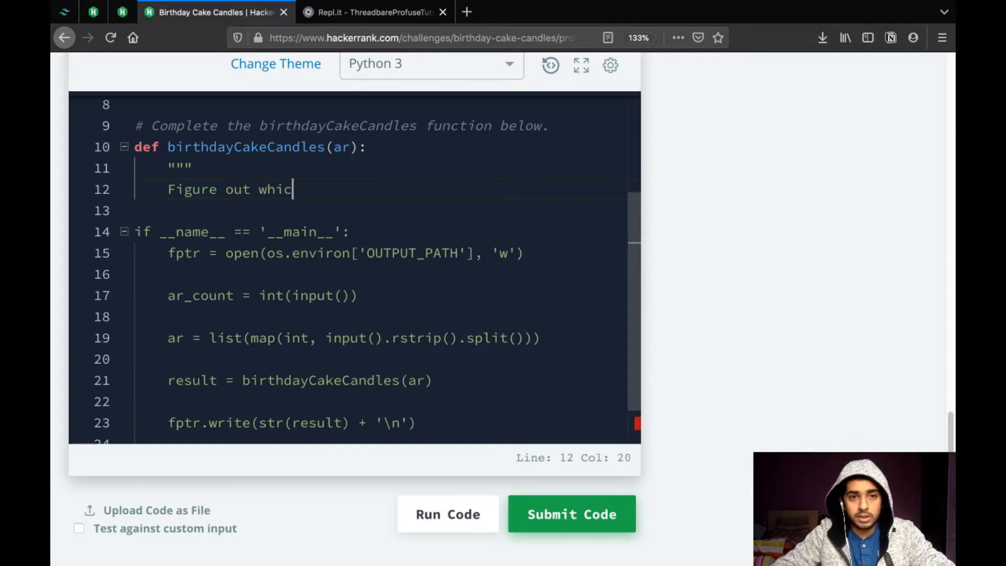
text(h candle is th)
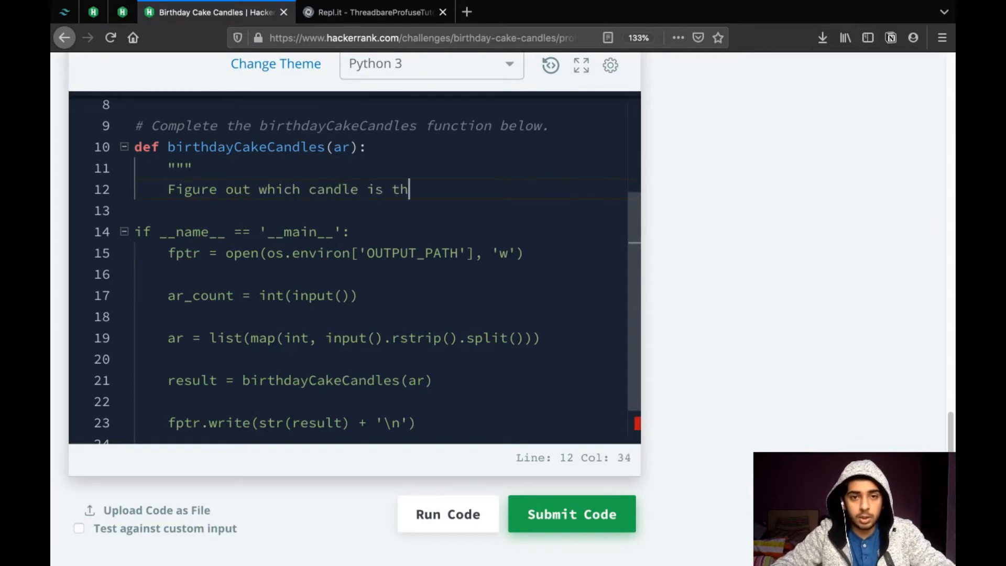
text(e talle)
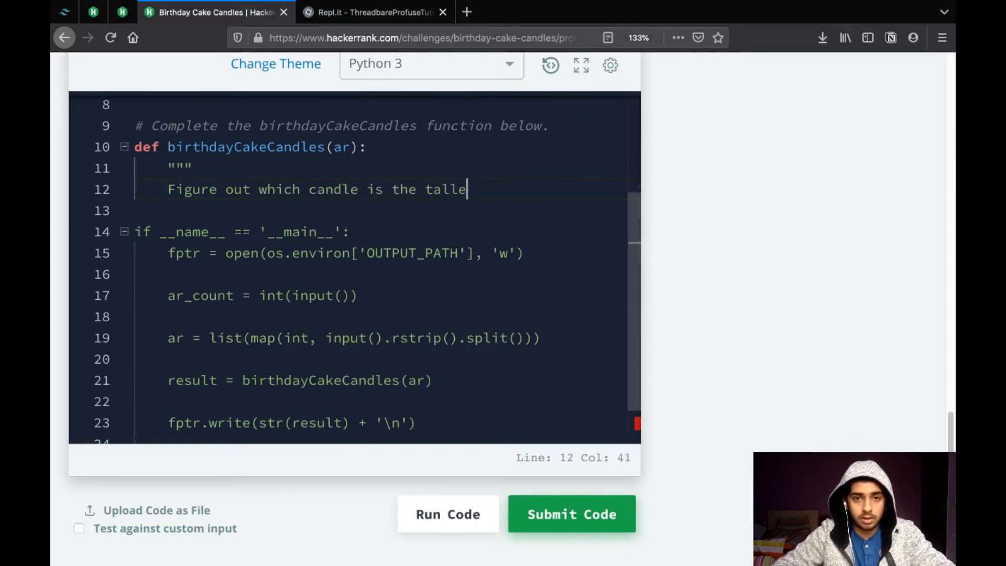
text(st,)
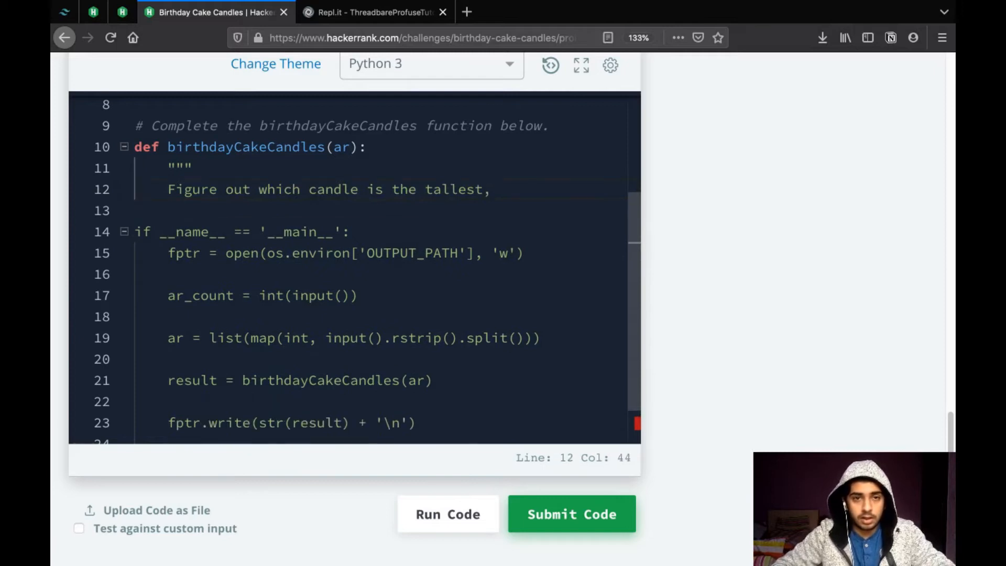
text(How many time)
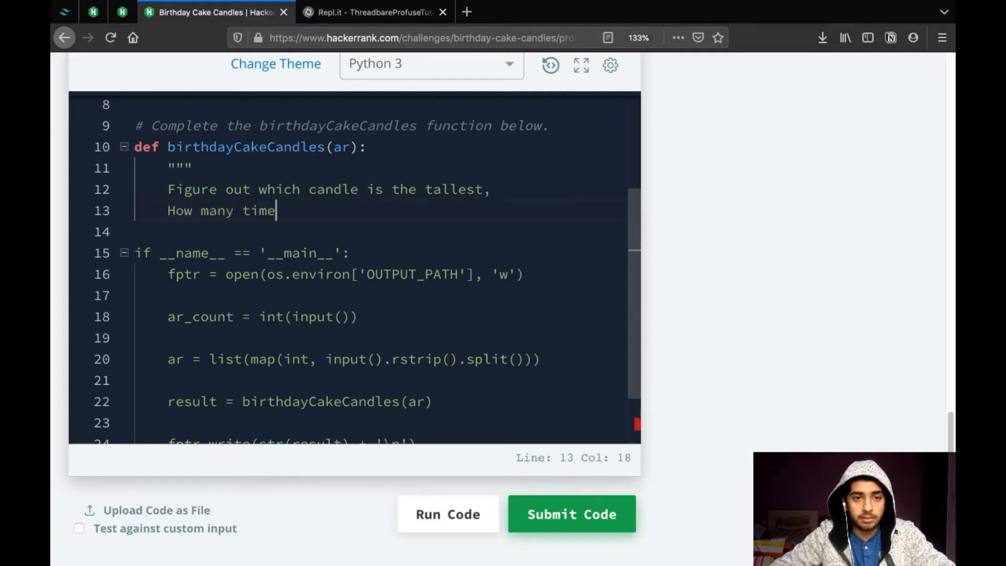
text(s it appears.)
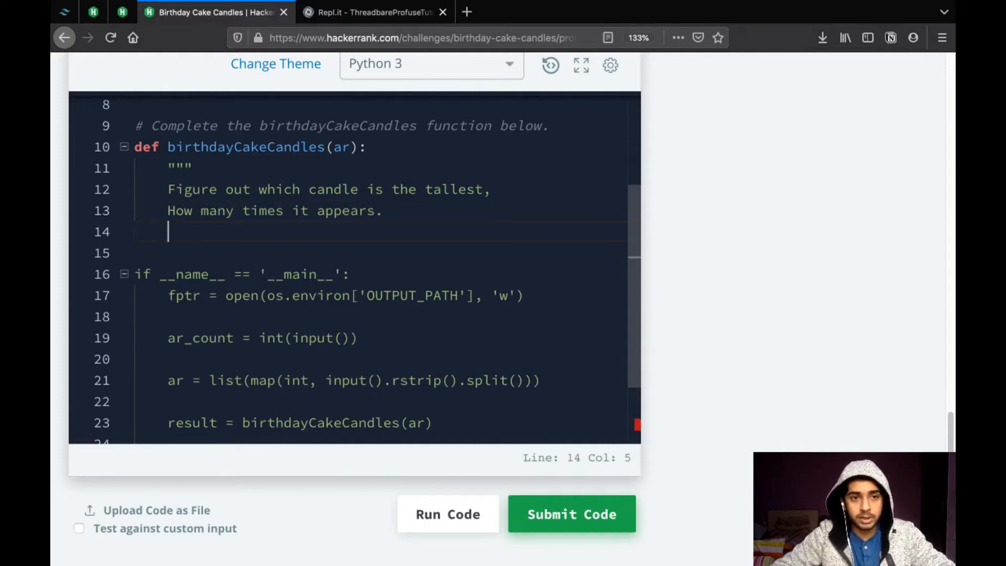
text(Fin)
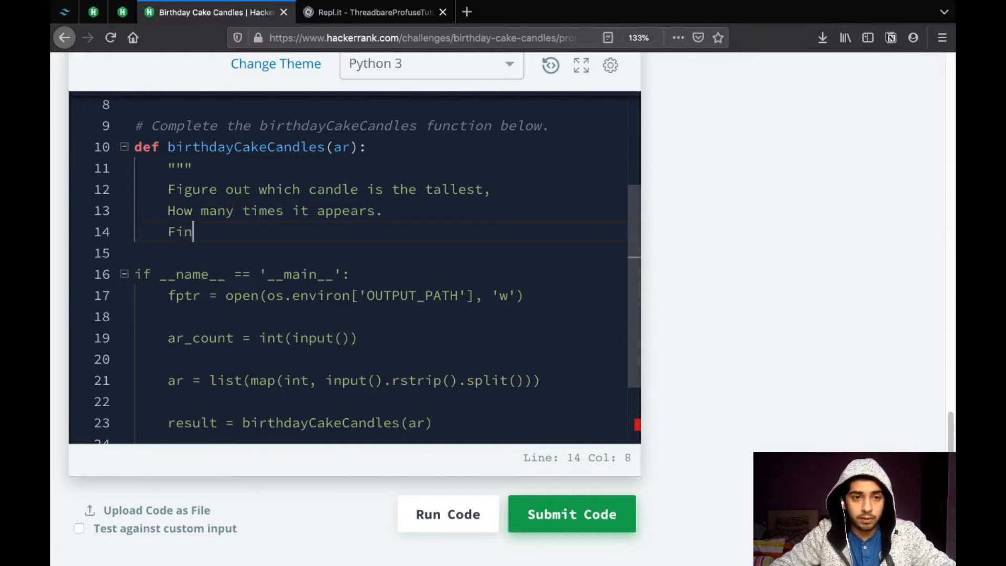
text(d the f)
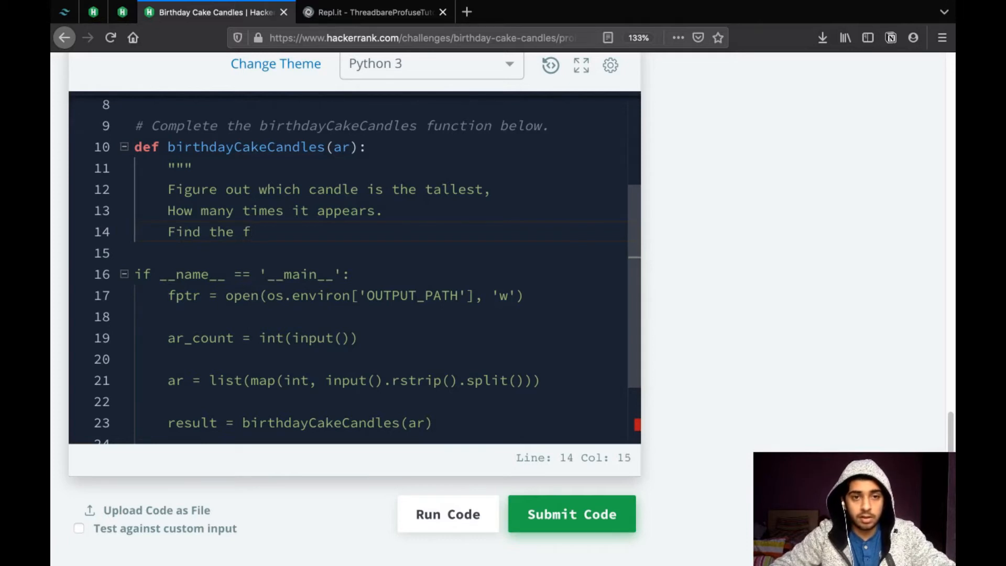
text(requency of the ma)
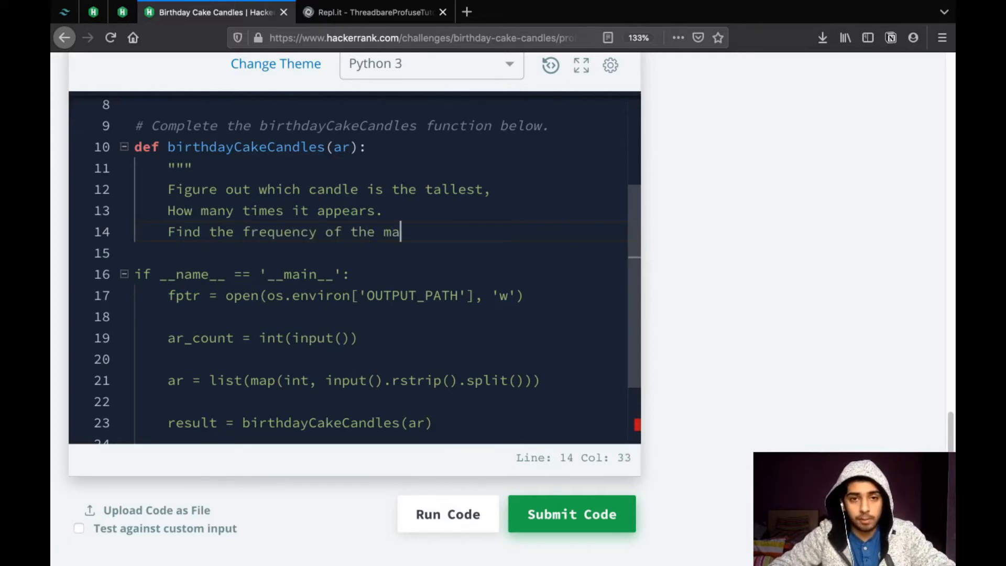
text(ximum)
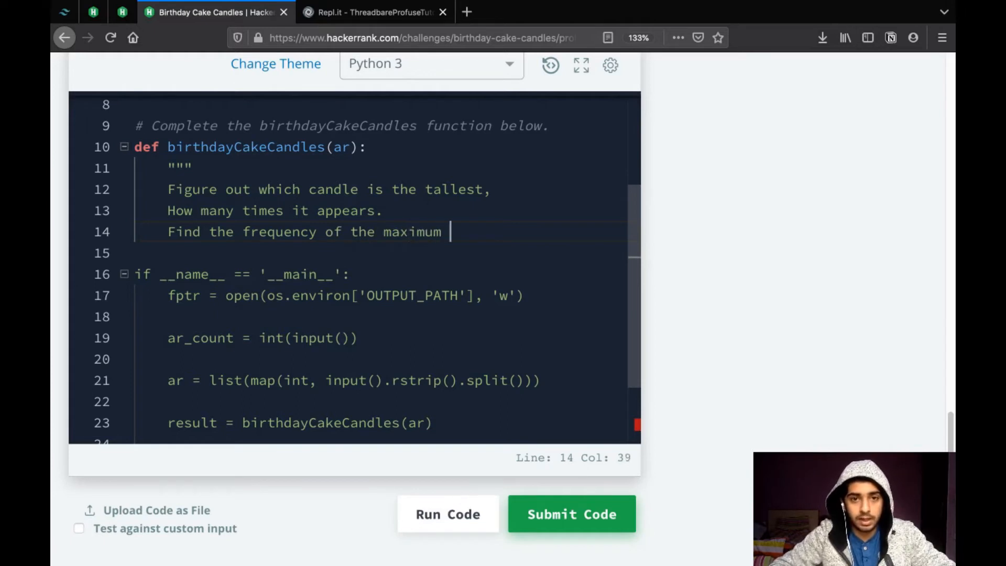
text(element in)
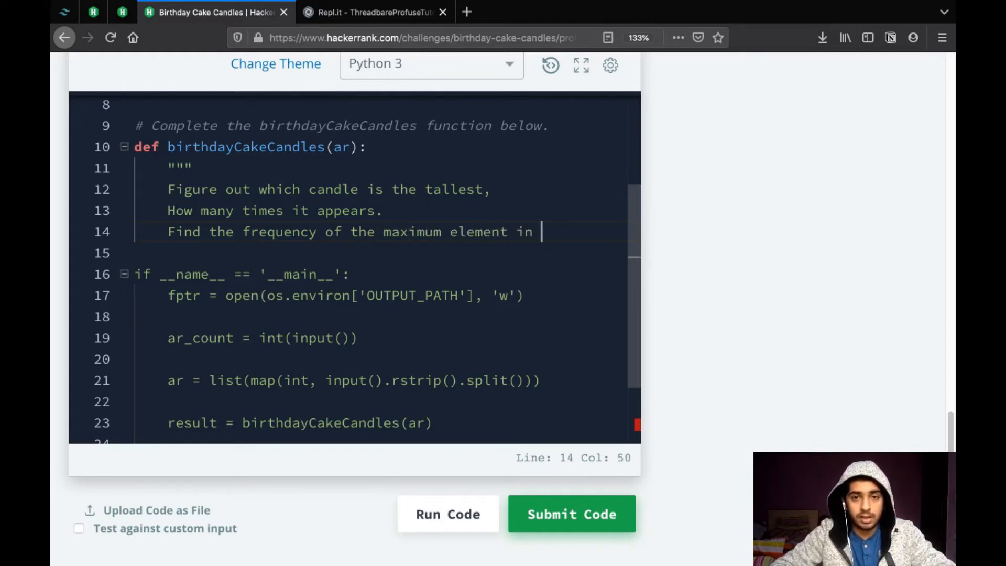
text(the array,)
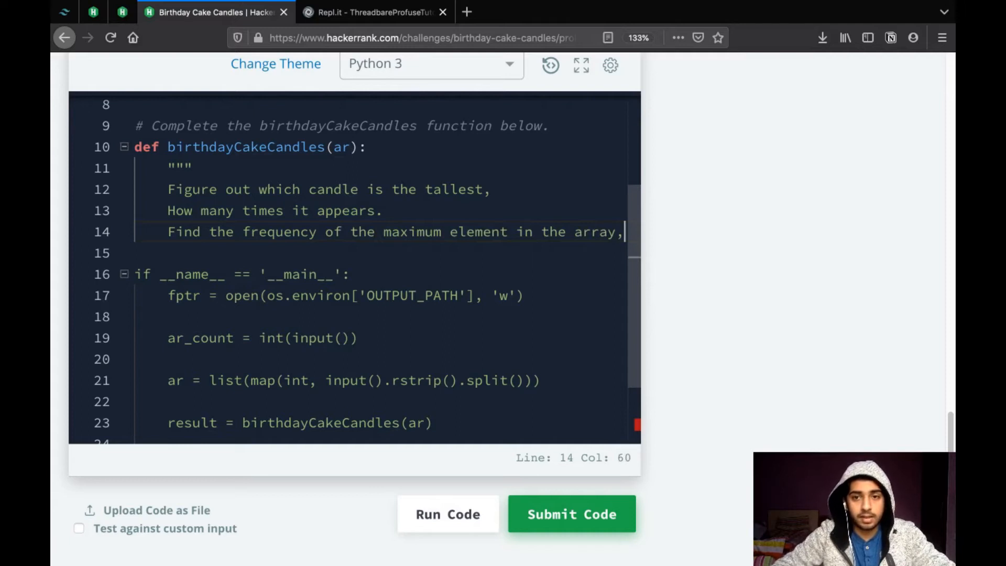
text(.)
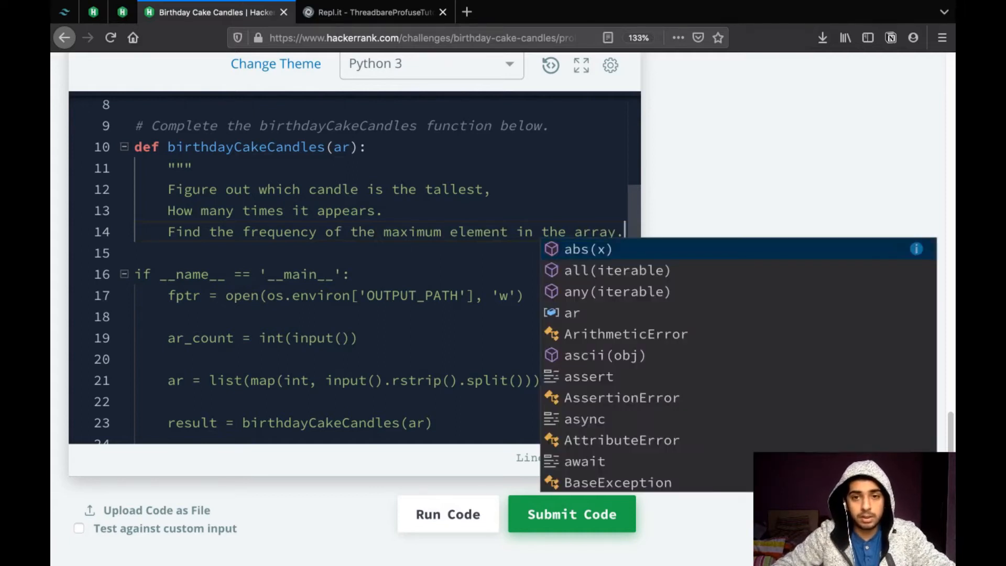
key(Escape)
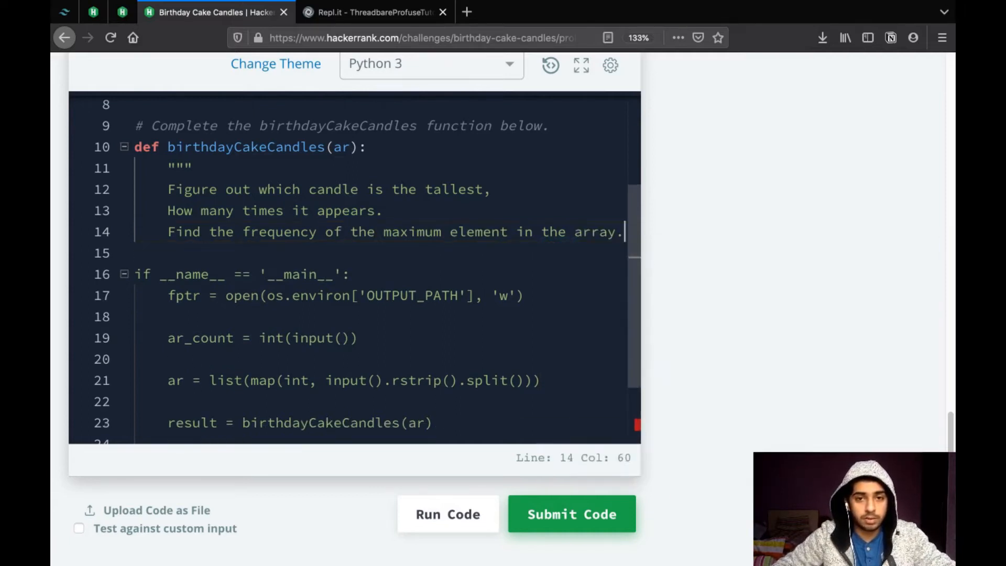
text(""")
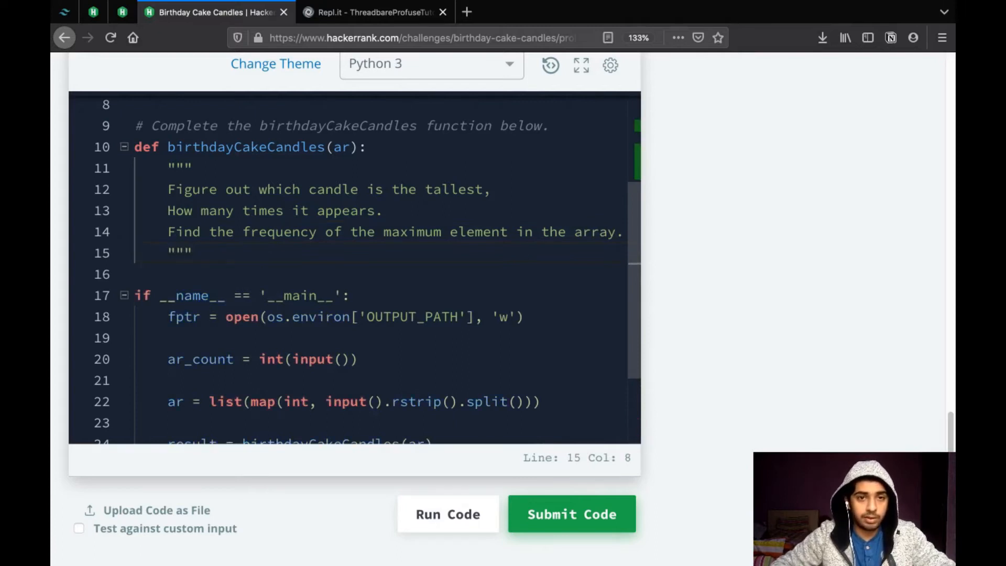
Store the tallest candle height with max_height = max(ar)
text(max)
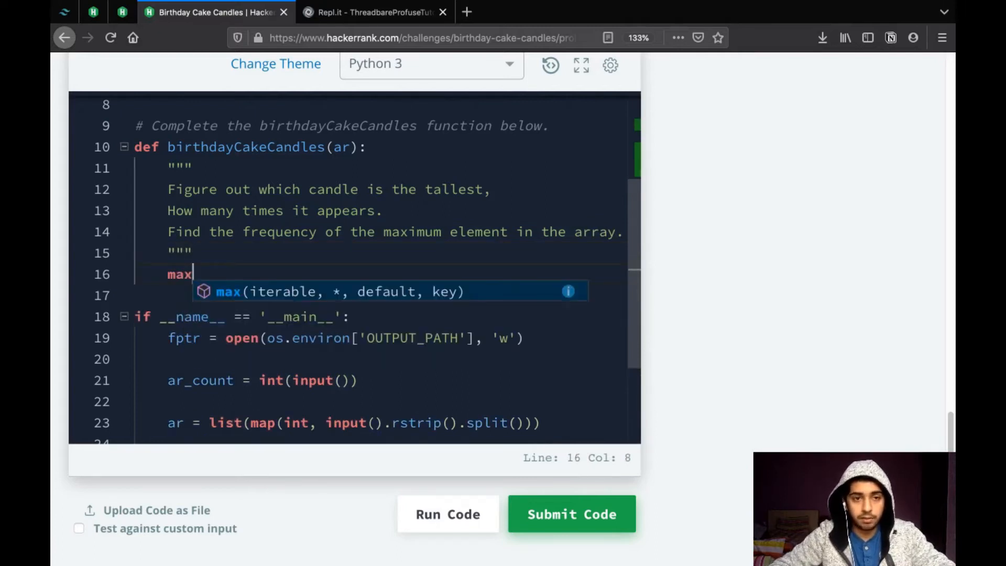
text(_height)
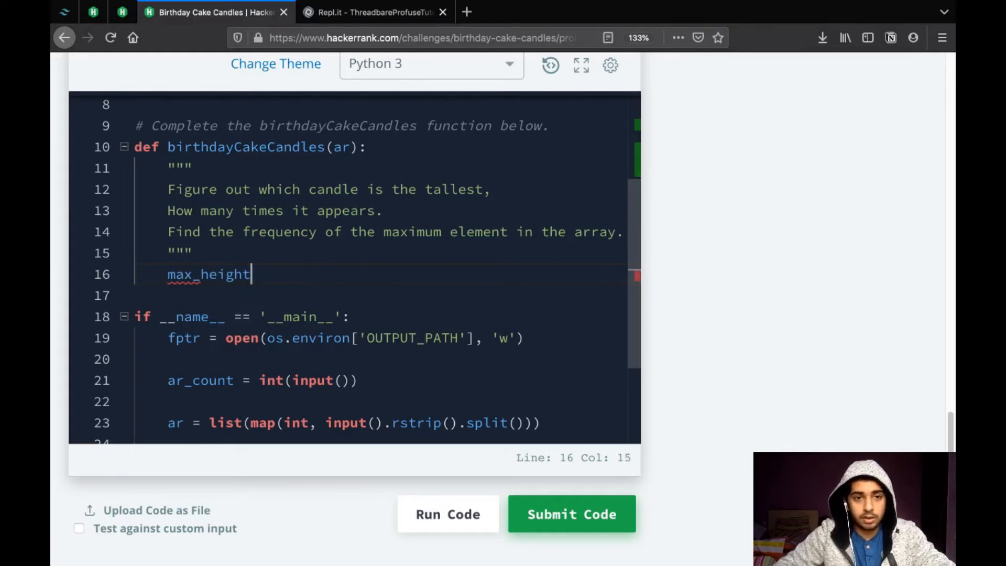
text(=)
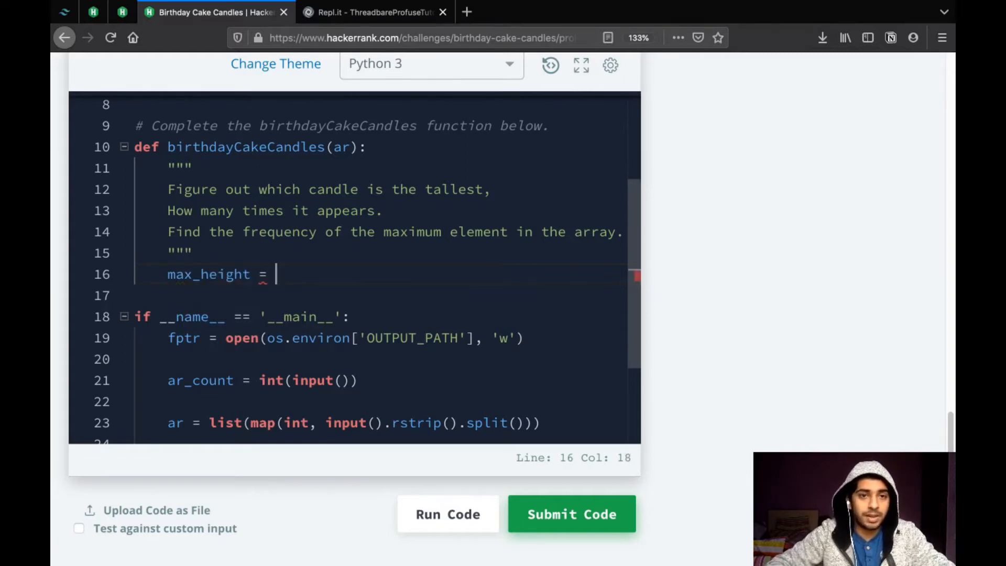
text(max()
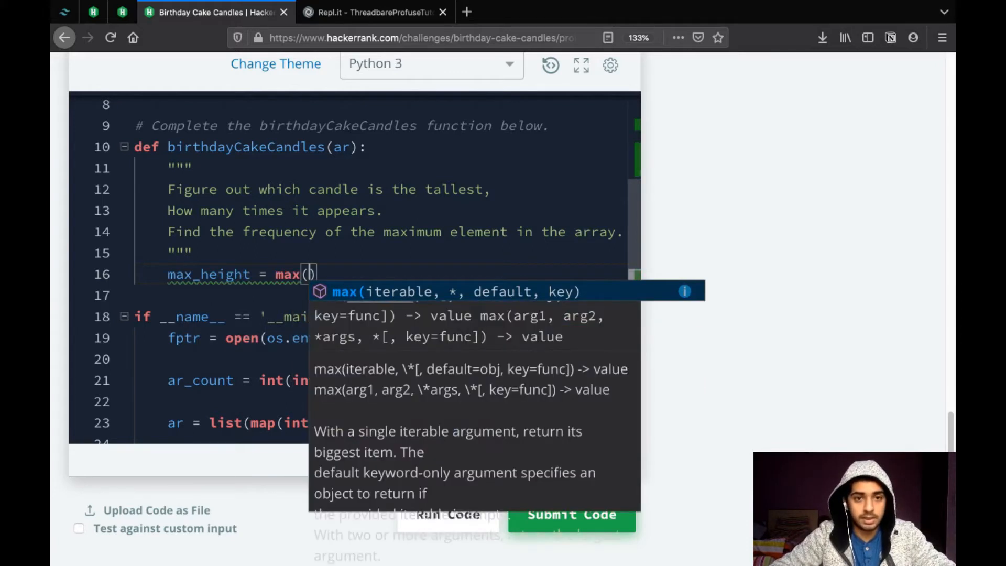
text(ar)
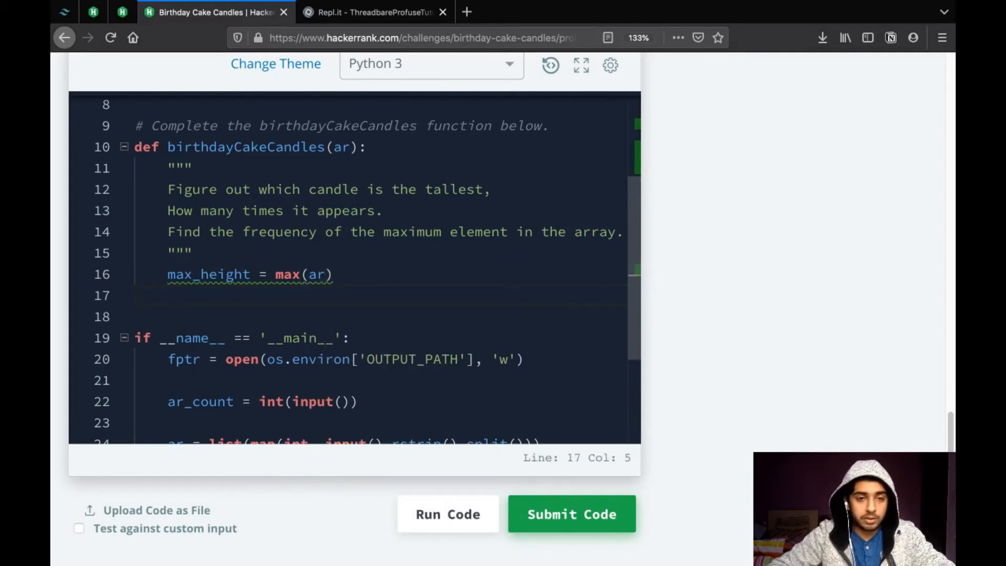
Count its occurrences with count = ar.count(max_height) and return count
text(.count)
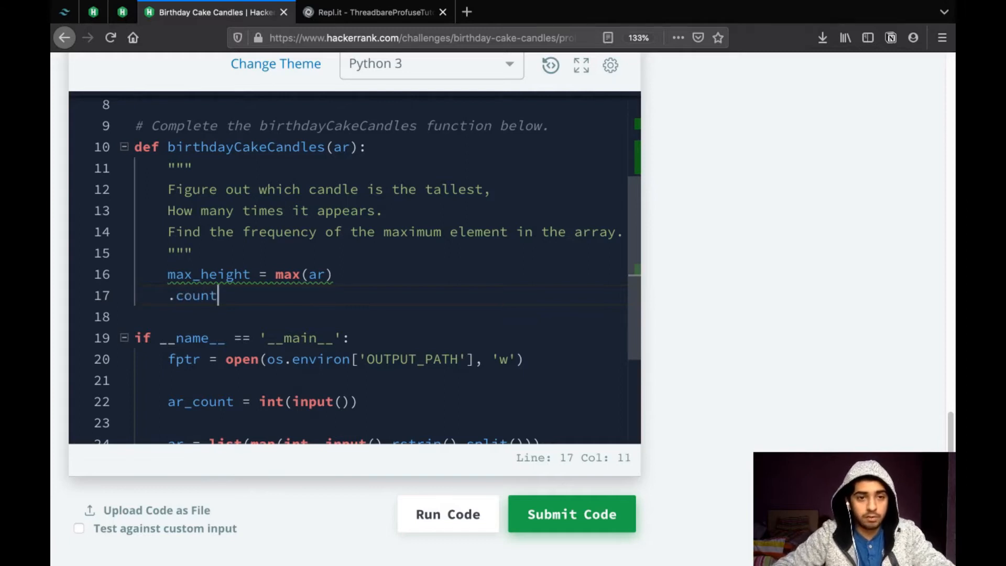
text(())
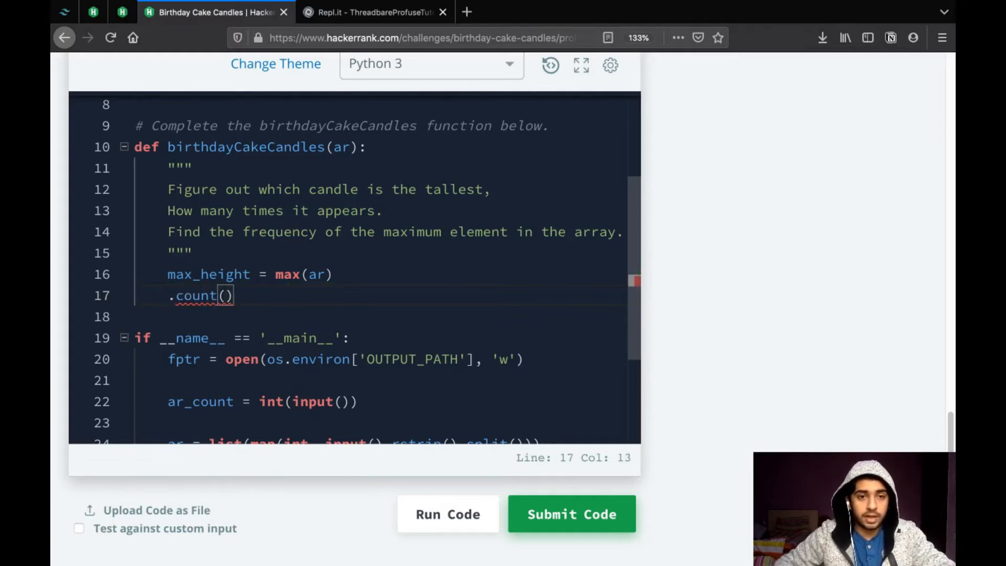
double_click(197, 295)
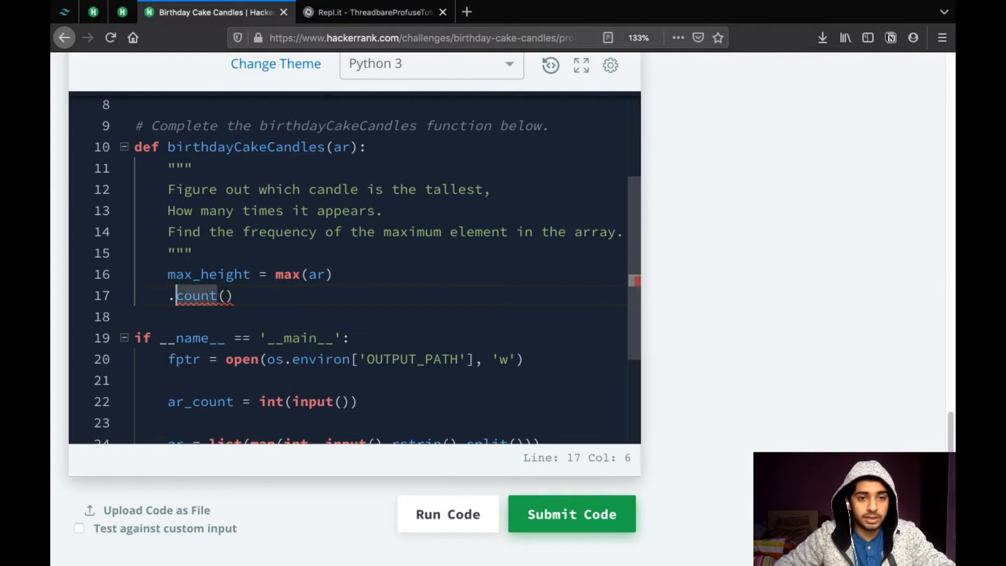
text(ar)
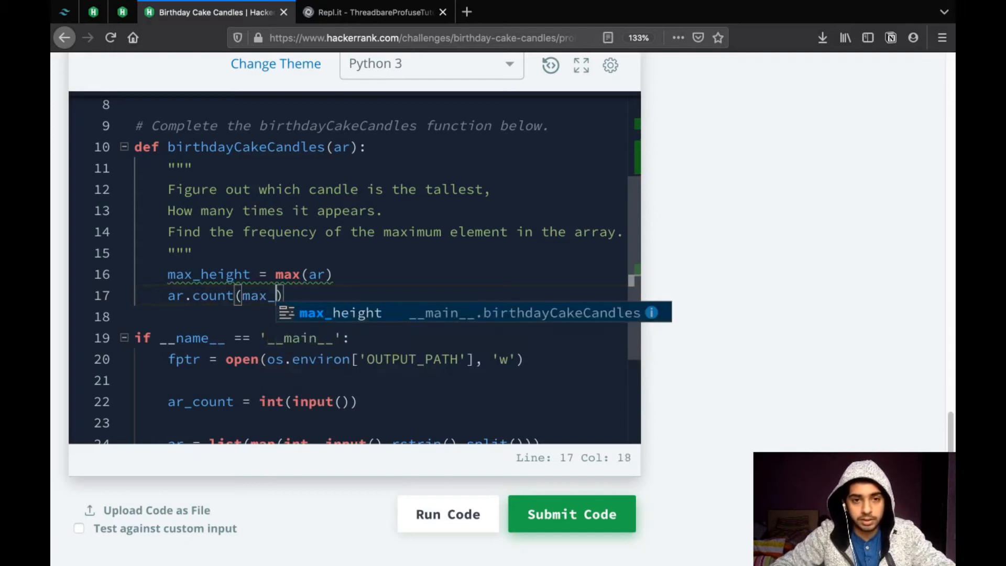
key(Tab)
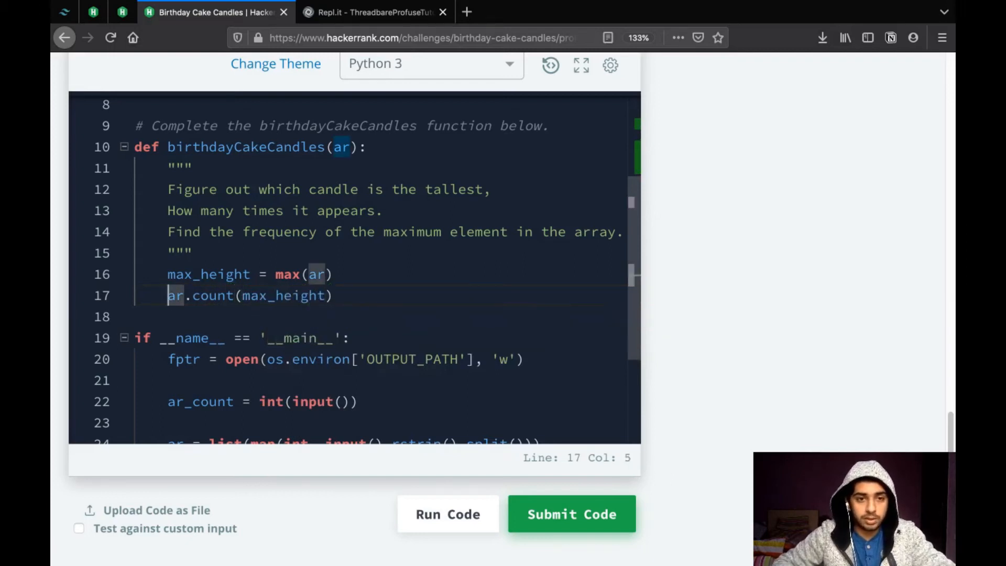
text(count =)
text(r)
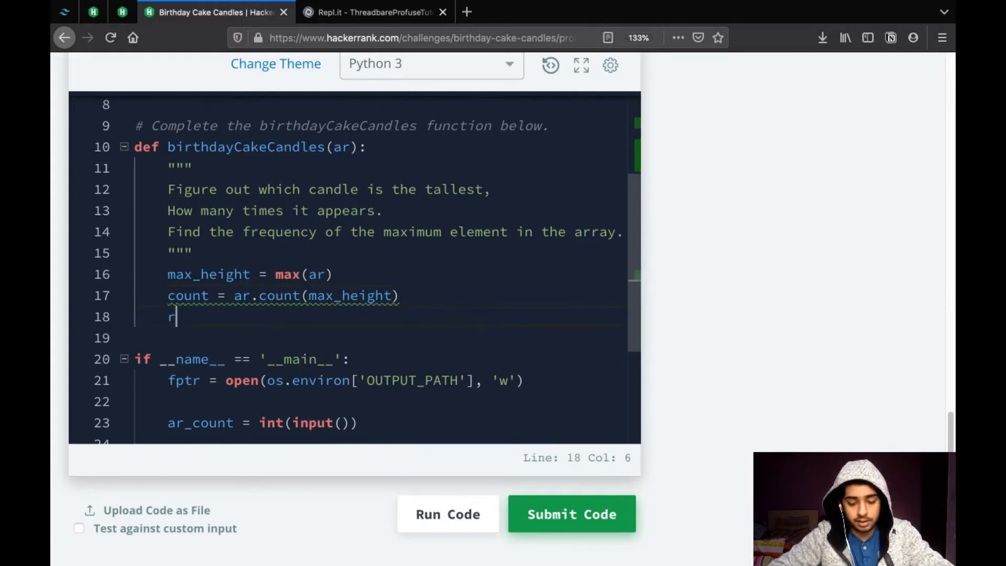
text(eturn count)
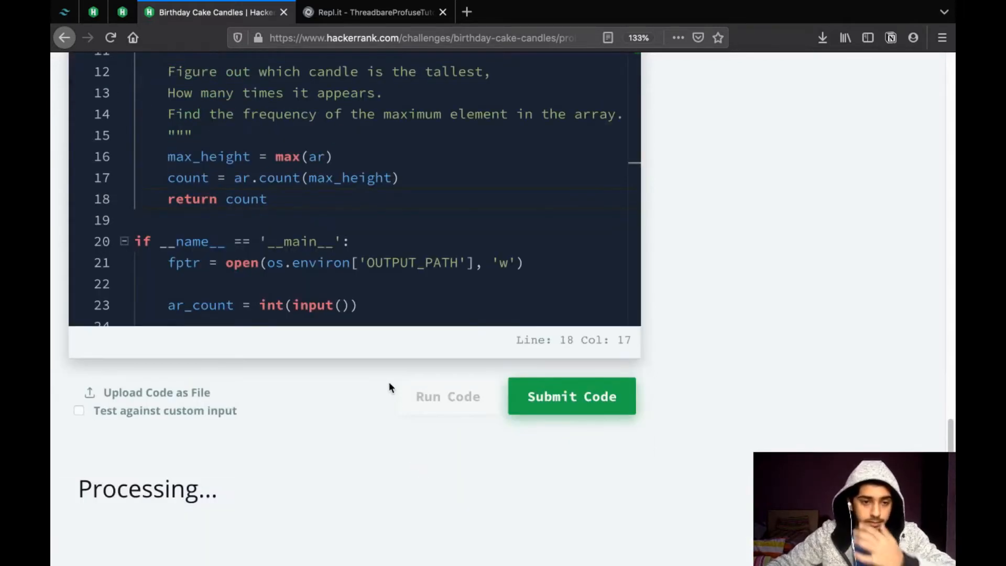
Run the code on the sample test, then submit it against all test cases
click(570, 396)
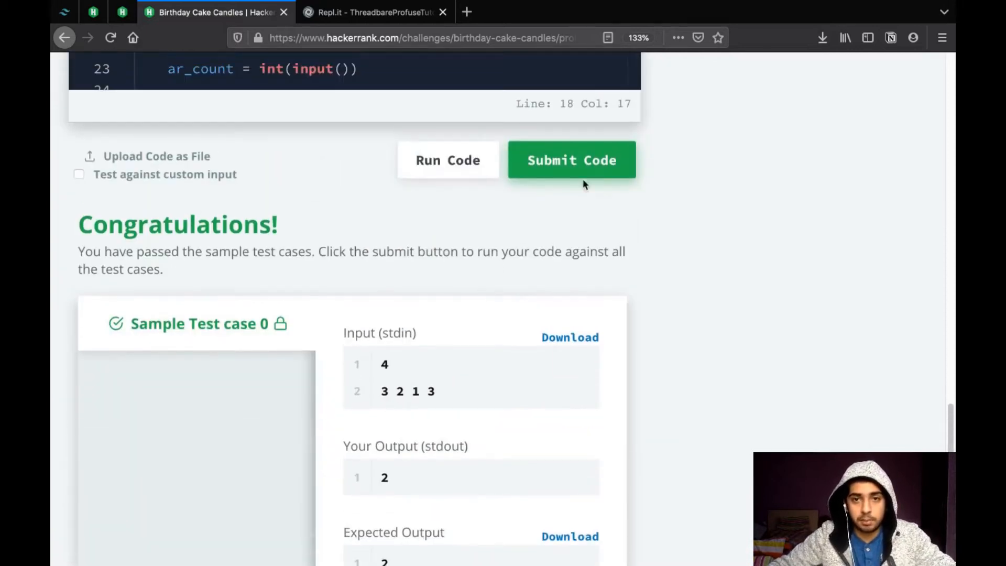
click(571, 160)
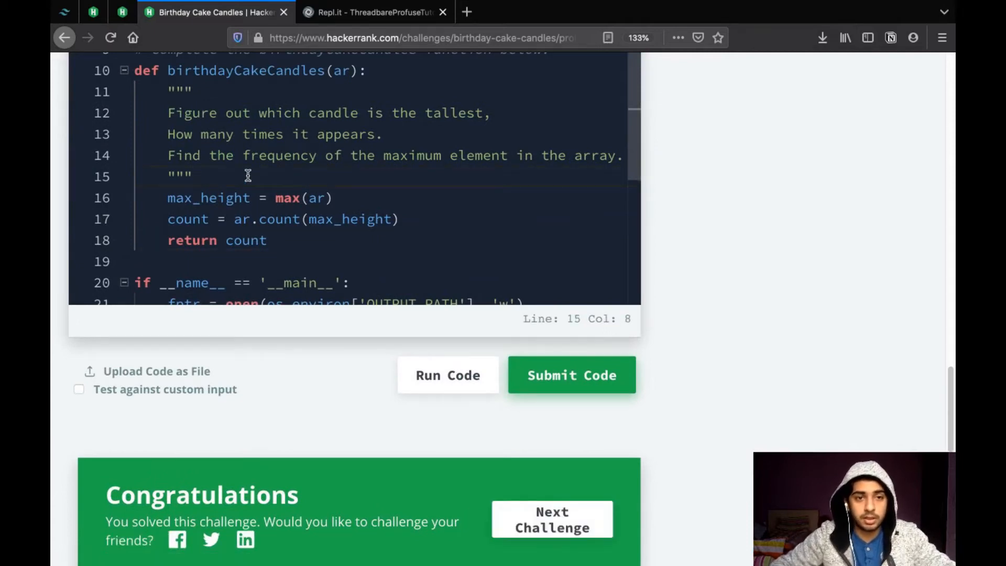
Replace the three solution lines with a note: 'Counter data type available in the collections module'
drag(168, 198, 168, 219)
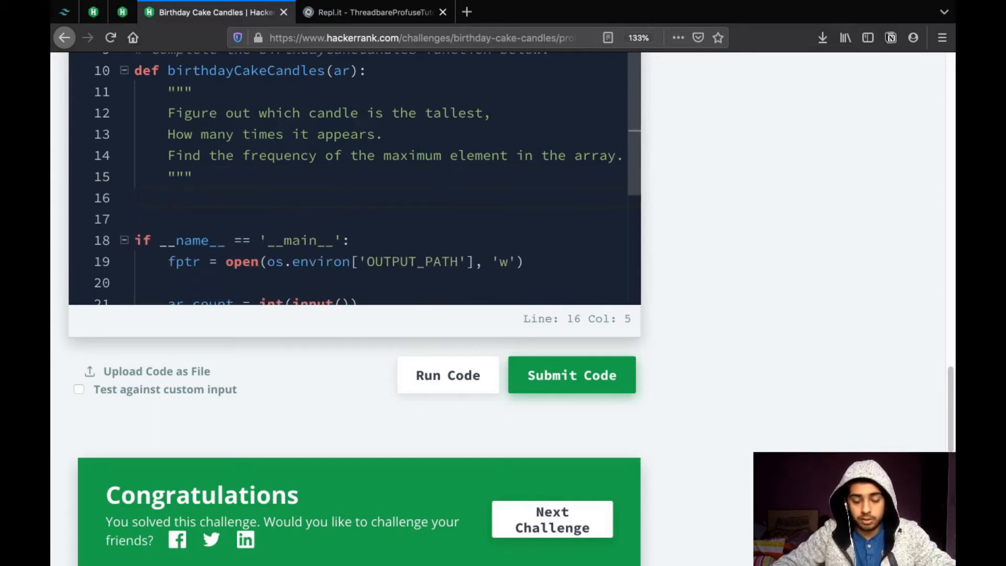
text(Counter)
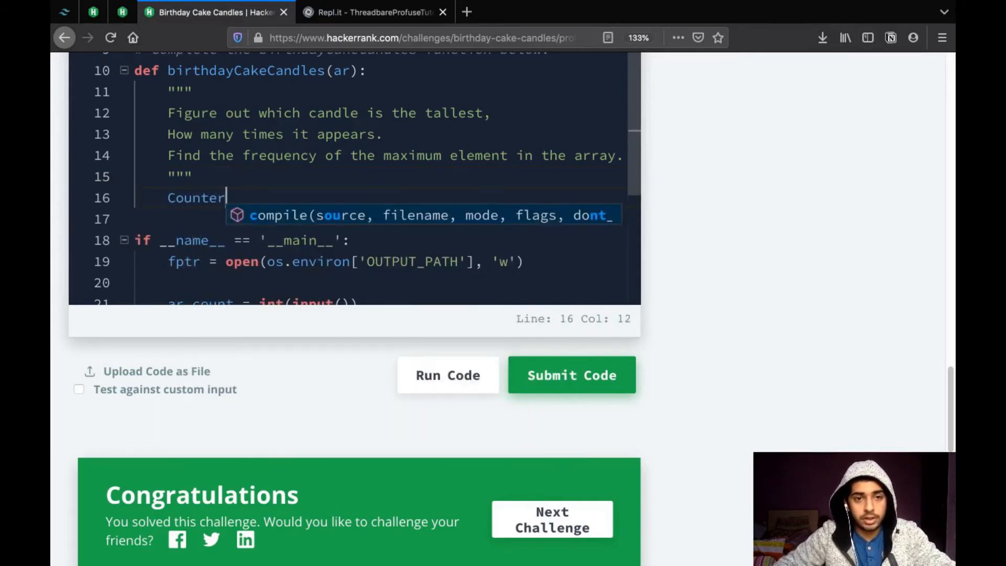
text(data t)
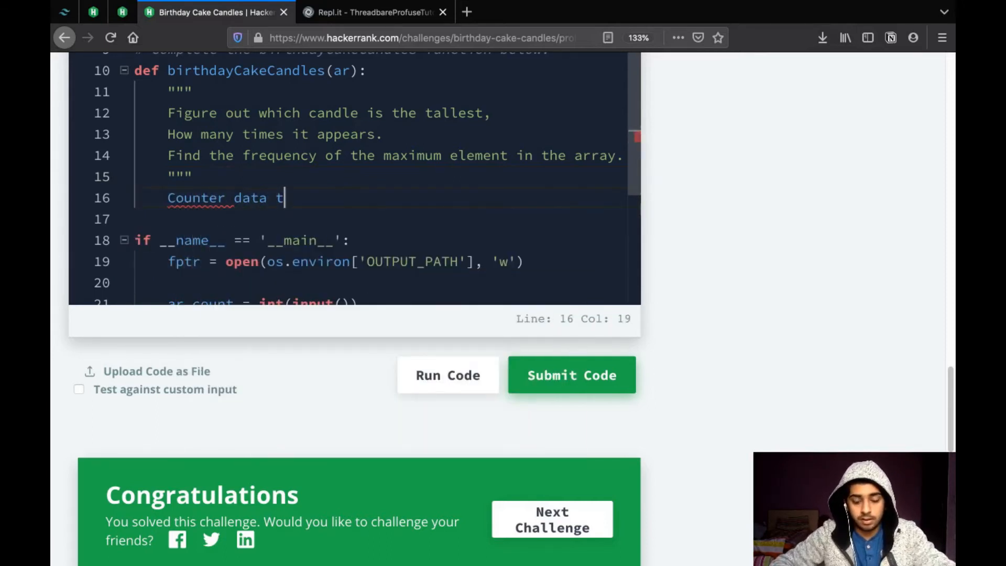
text(ype)
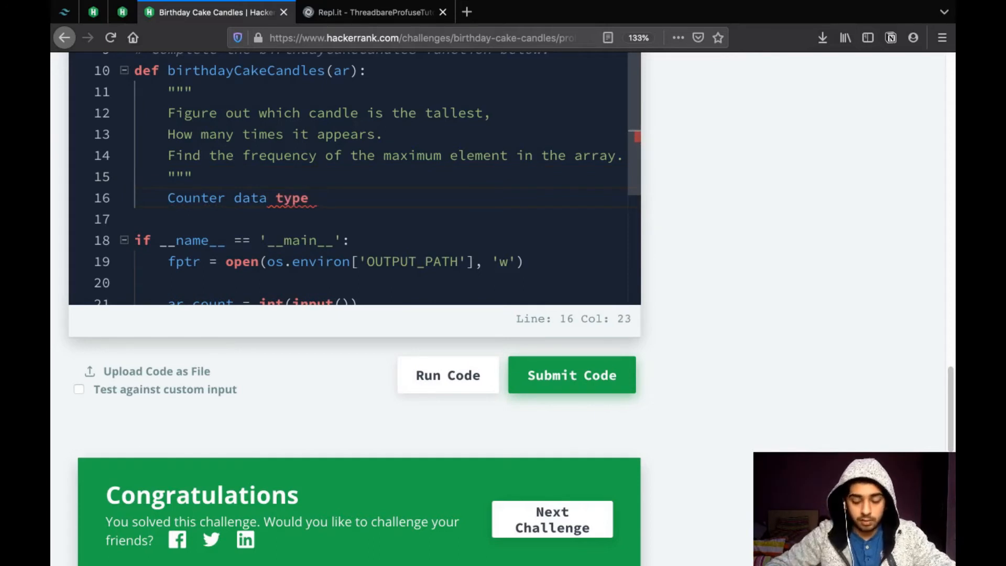
text(available)
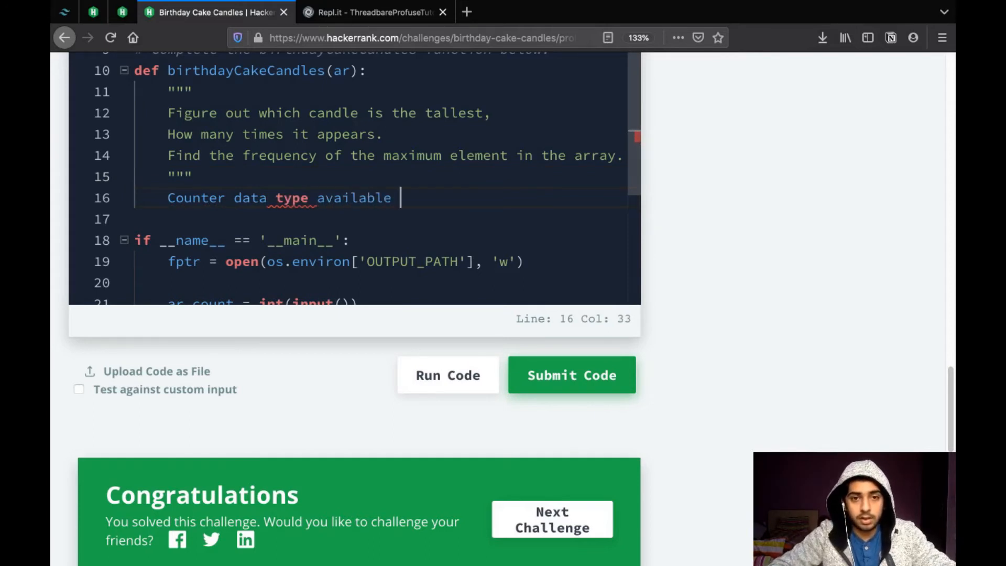
text(in the co)
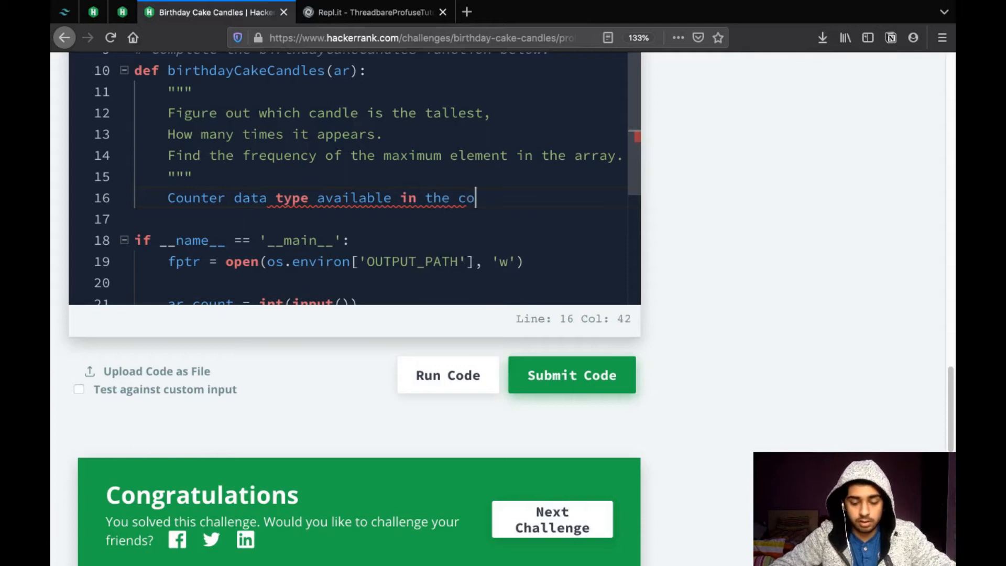
text(llections mod)
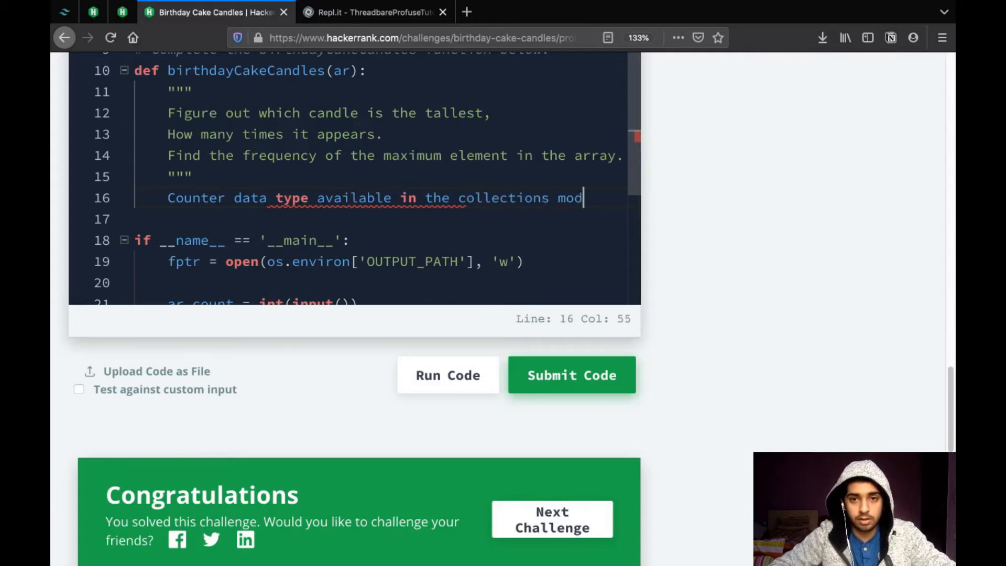
text(uke)
text(""")
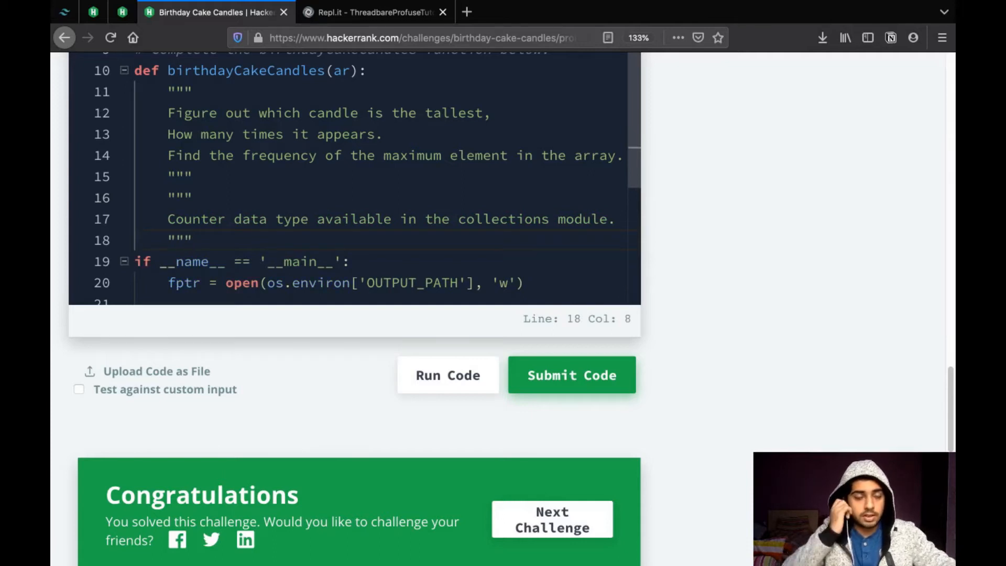
click(185, 219)
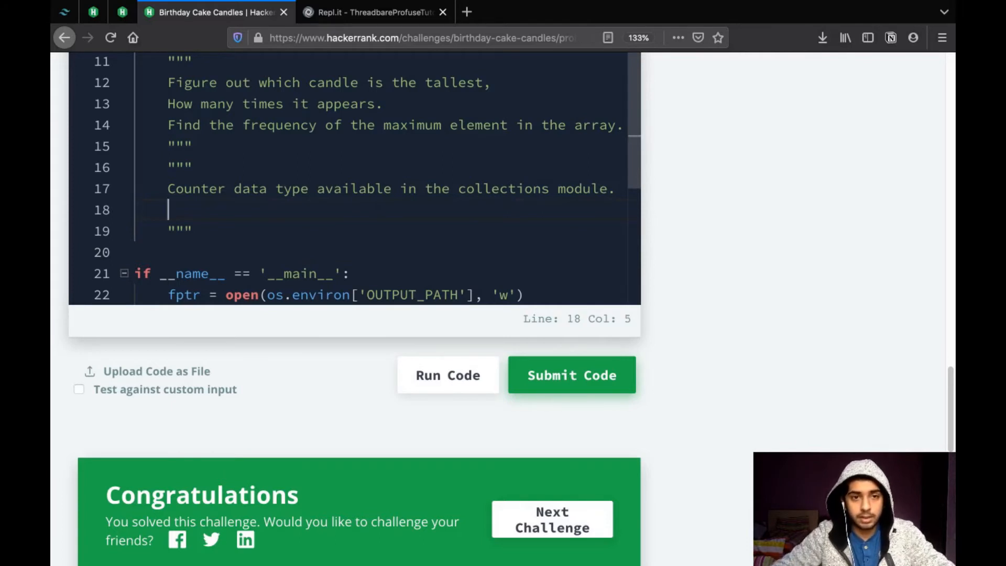
mouse_move(375, 11)
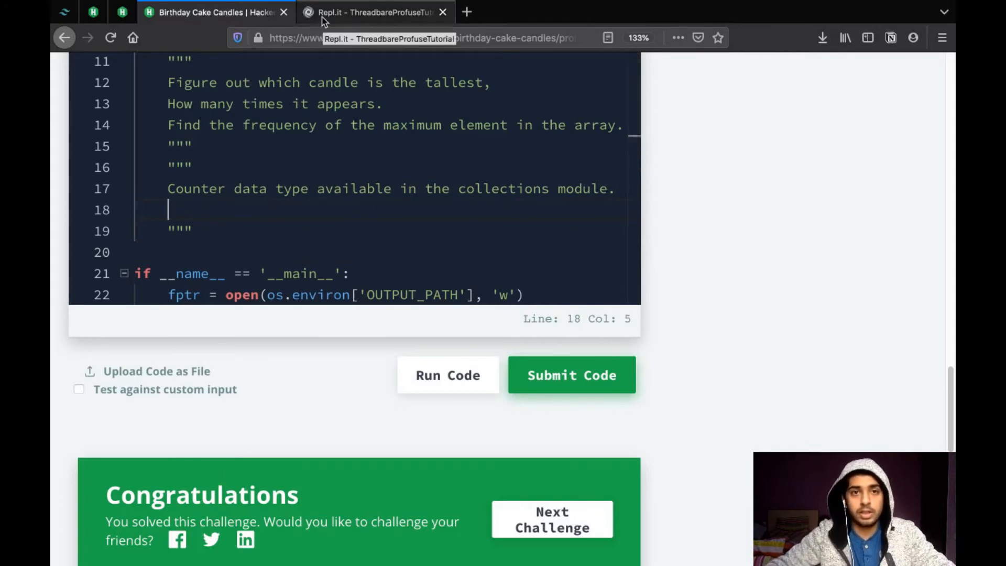
click(374, 12)
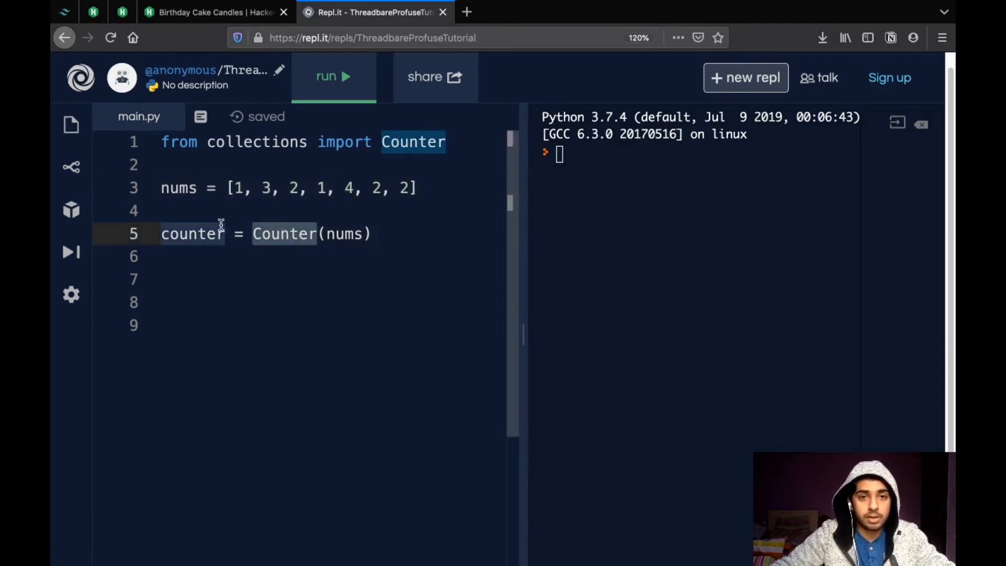
Add print(counter) below counter = Counter(nums) in Repl.it and run the script
click(380, 234)
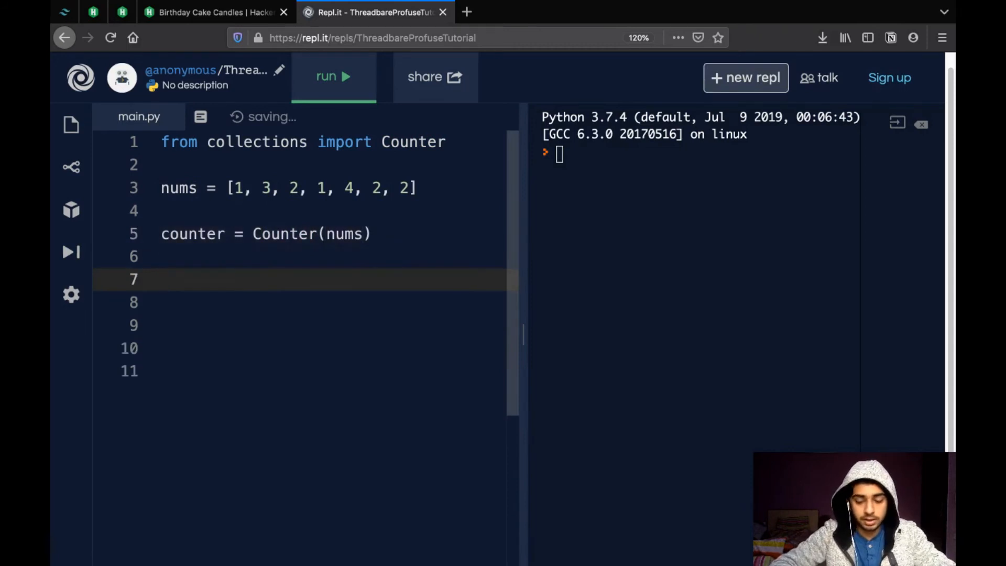
text(print)
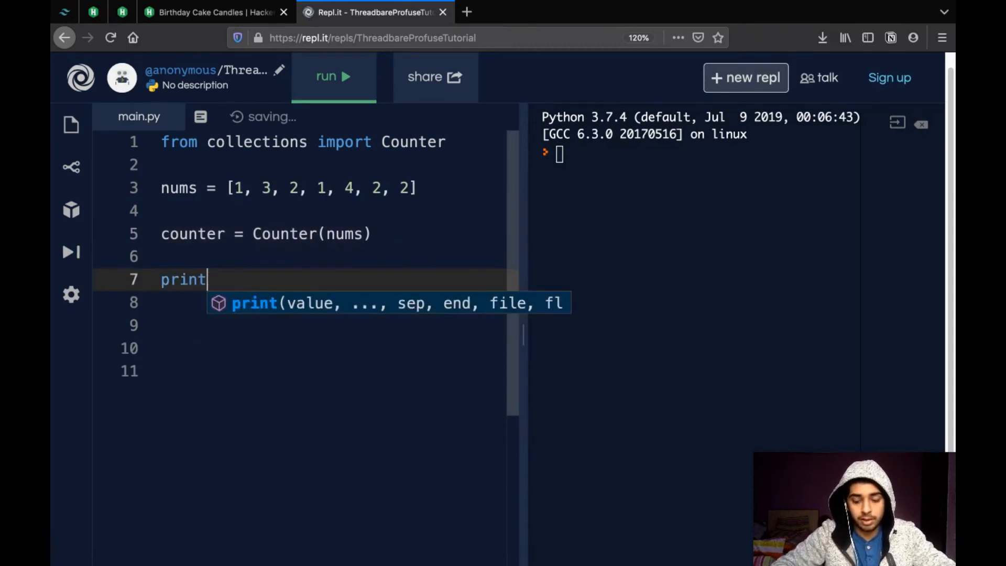
text((counter)
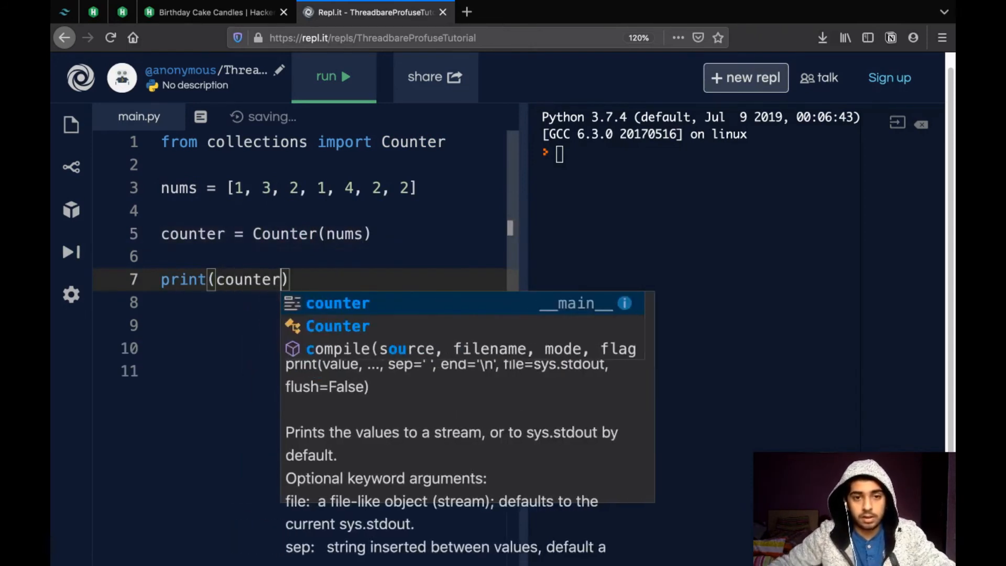
click(332, 77)
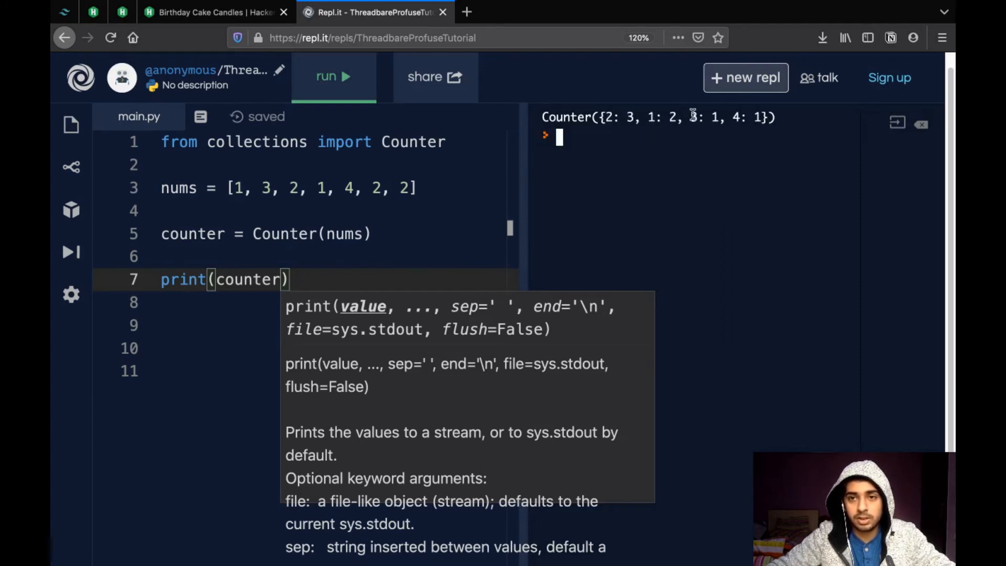
Dismiss the help popup, inspect the counter variable in print, and return to HackerRank
click(309, 279)
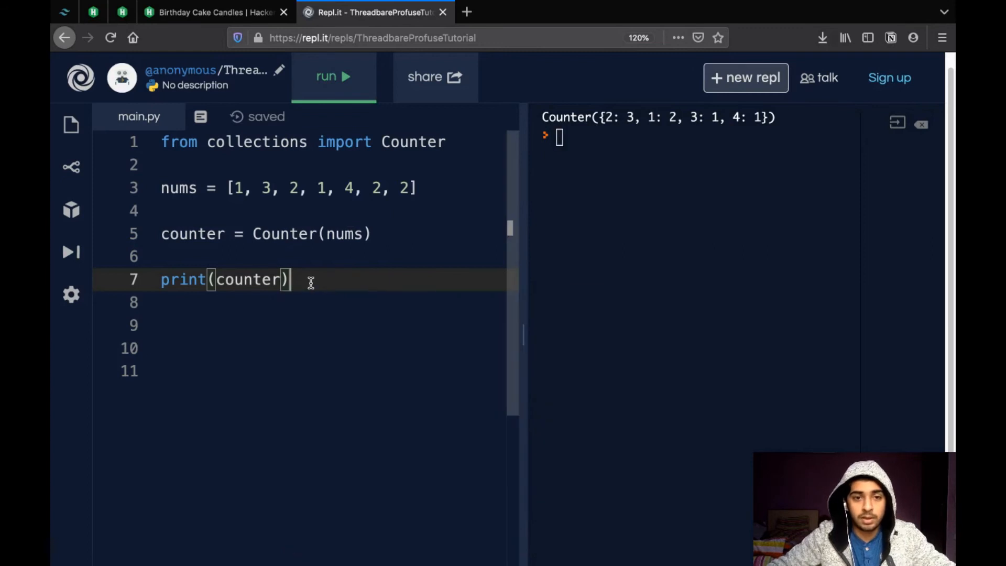
double_click(248, 280)
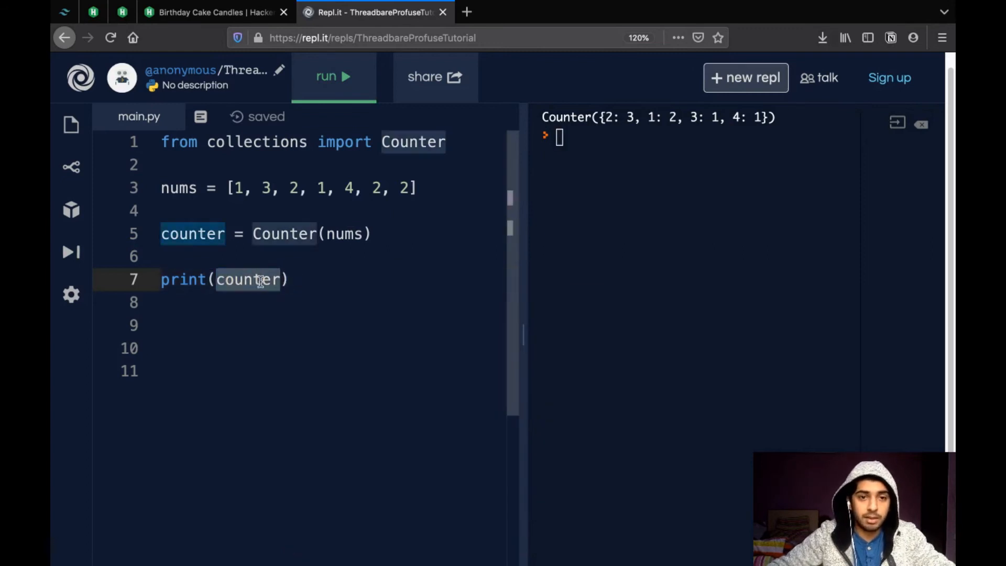
click(294, 279)
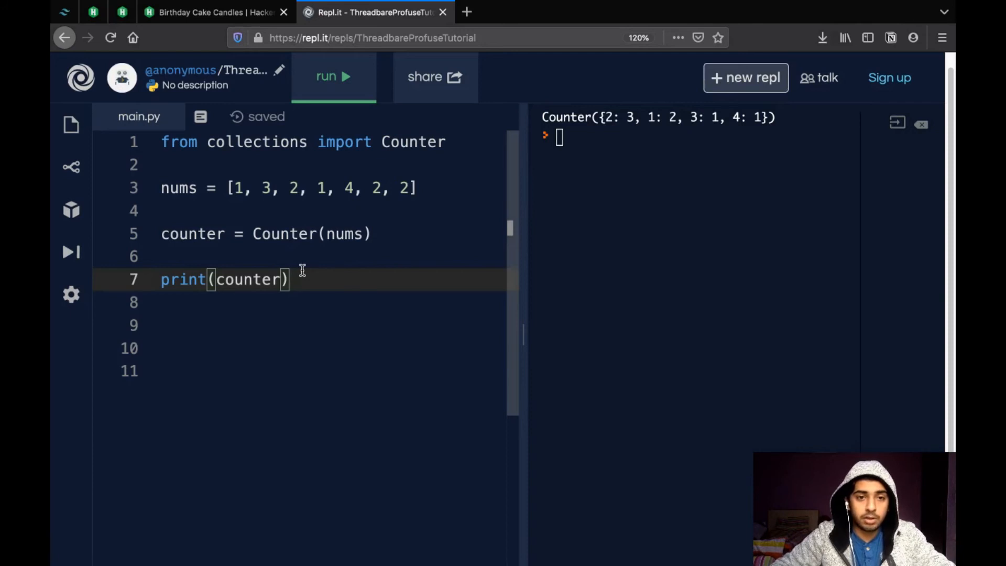
mouse_move(370, 283)
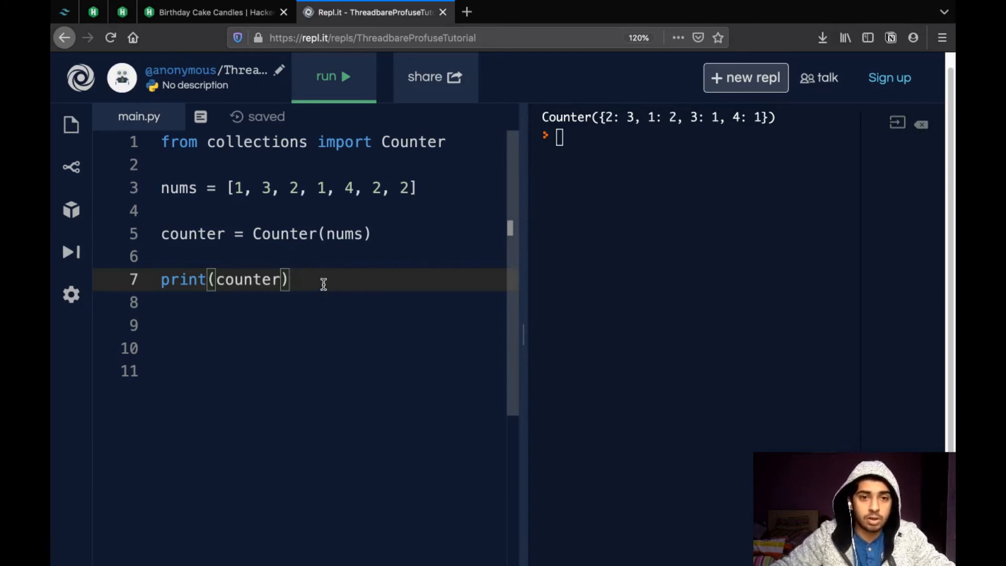
mouse_move(238, 254)
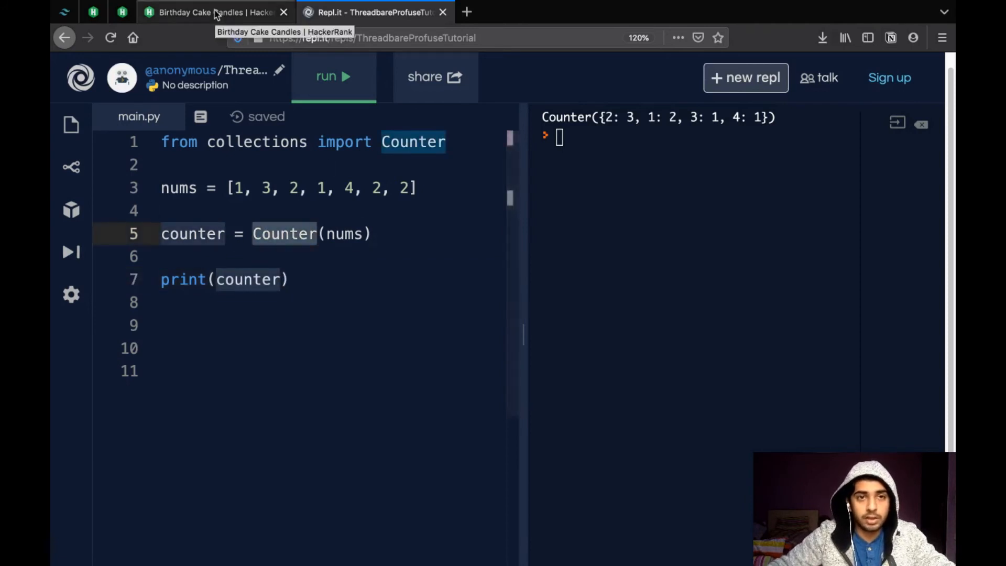
click(214, 12)
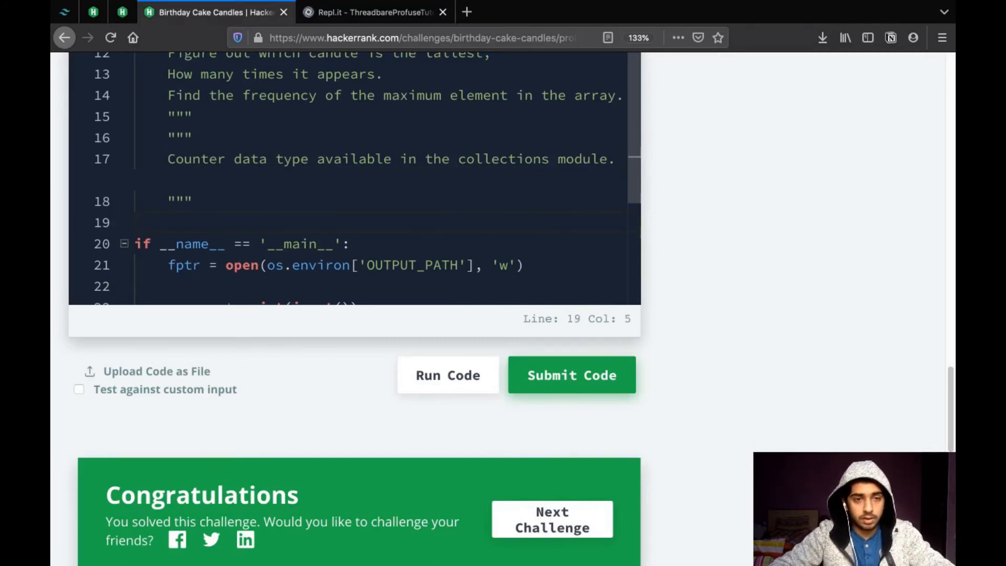
Assign count = Counter(ar) and add 'from collections import Counter' to the imports
text(count =)
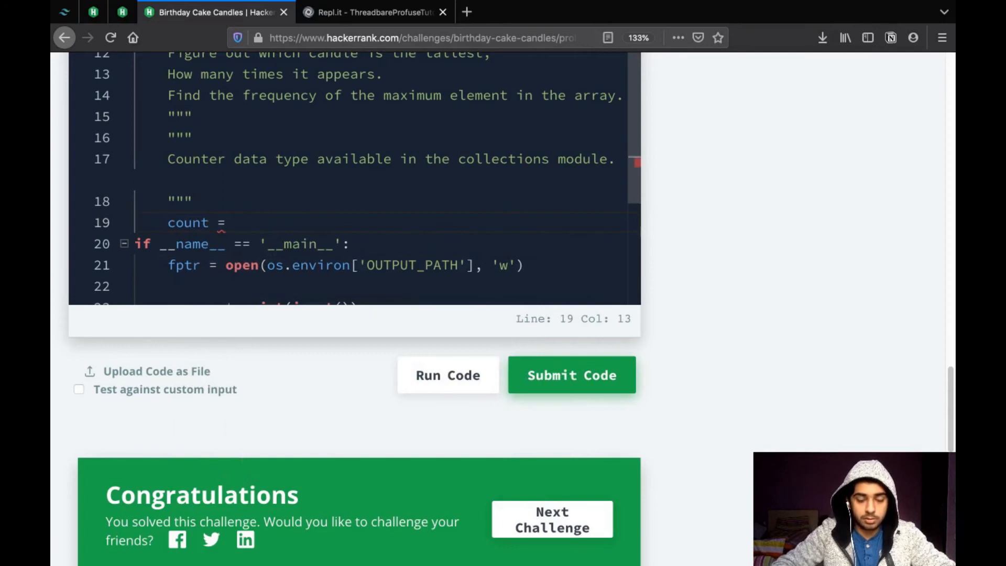
text(Counter())
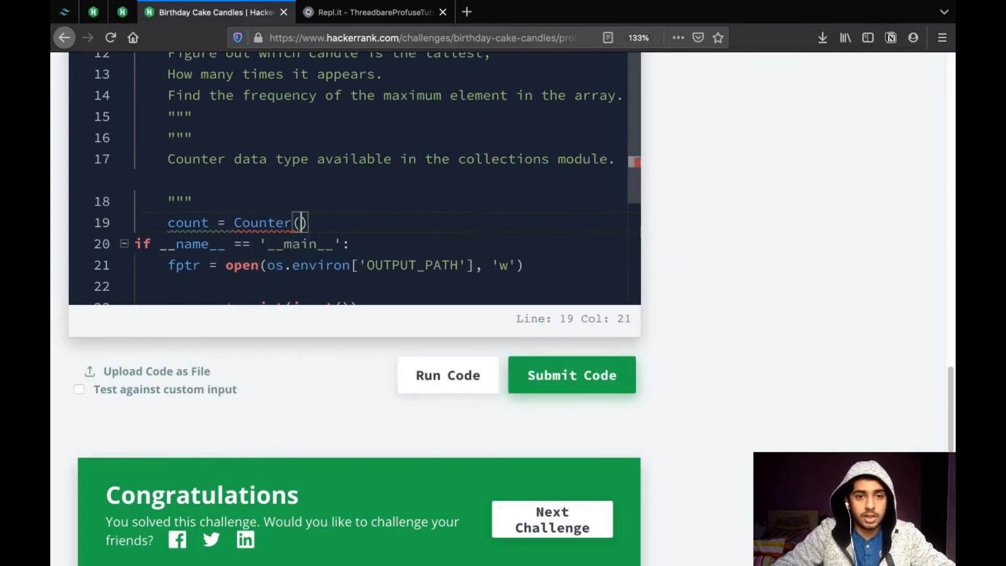
text(ar)
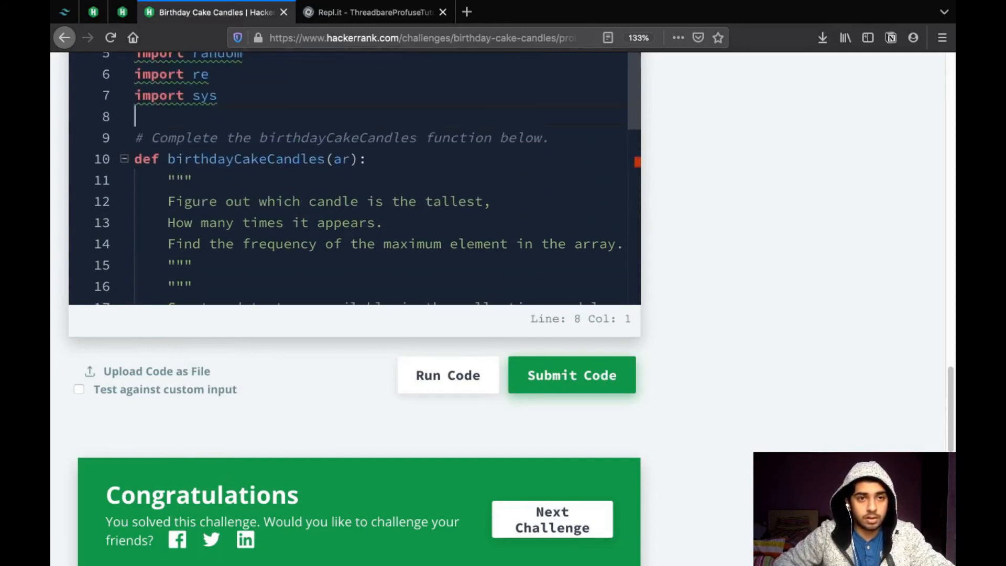
text(from colle)
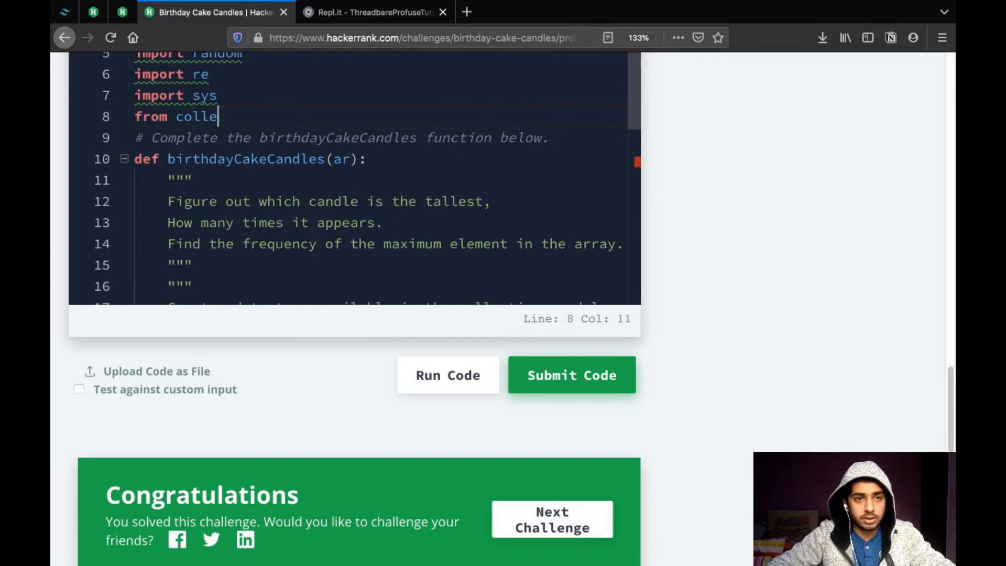
text(ctions import)
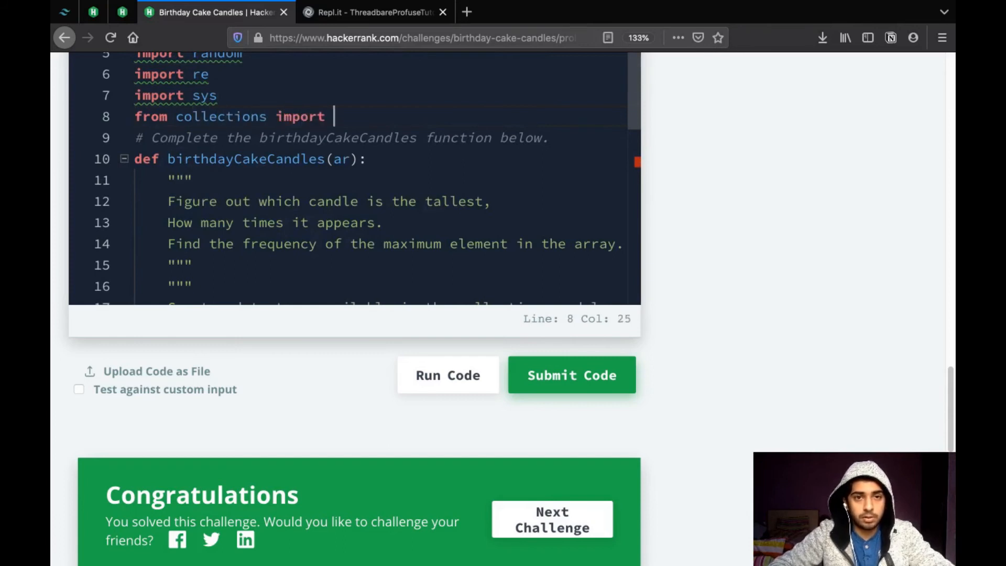
text(Counter)
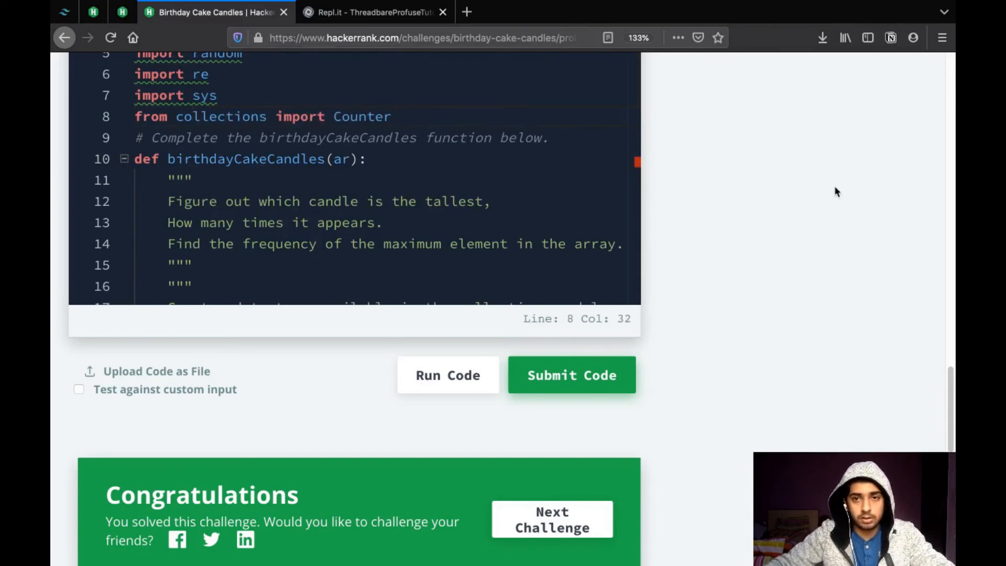
scroll(down, 3)
text(count = Counter(ar)
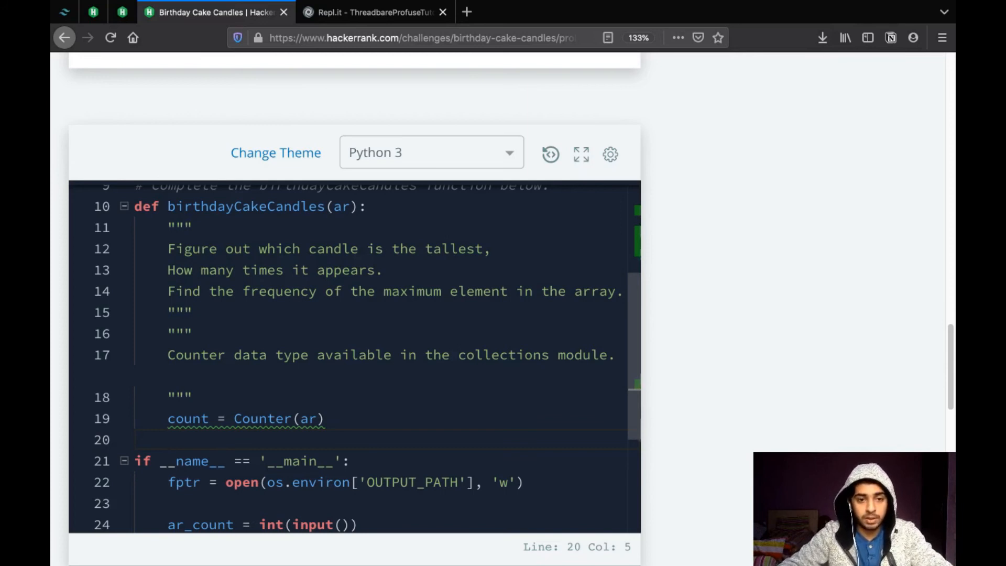
Add max_height = max(ar) and return count[max_height] to birthdayCakeCandles
text(ar =)
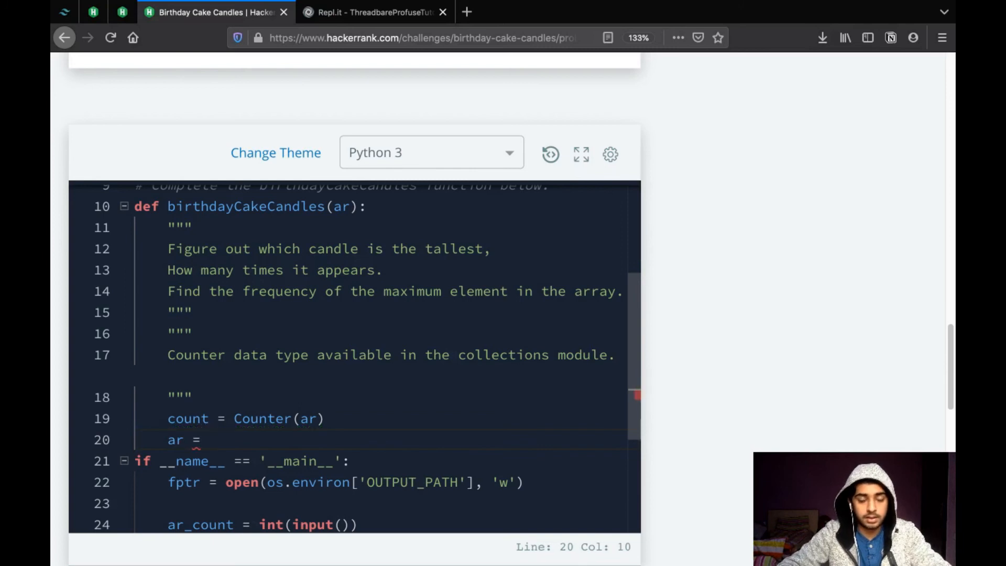
text(max(ar))
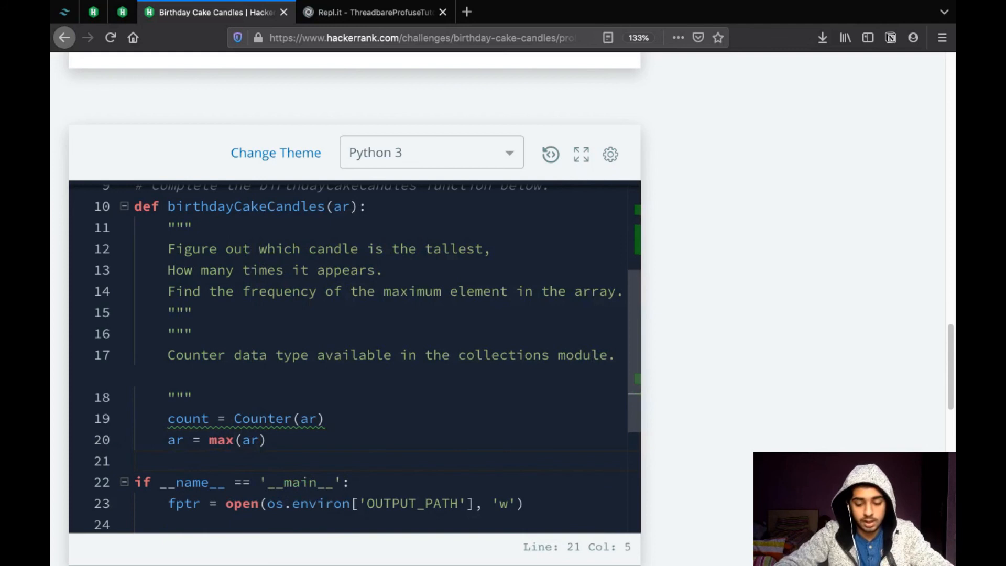
text(return count[)
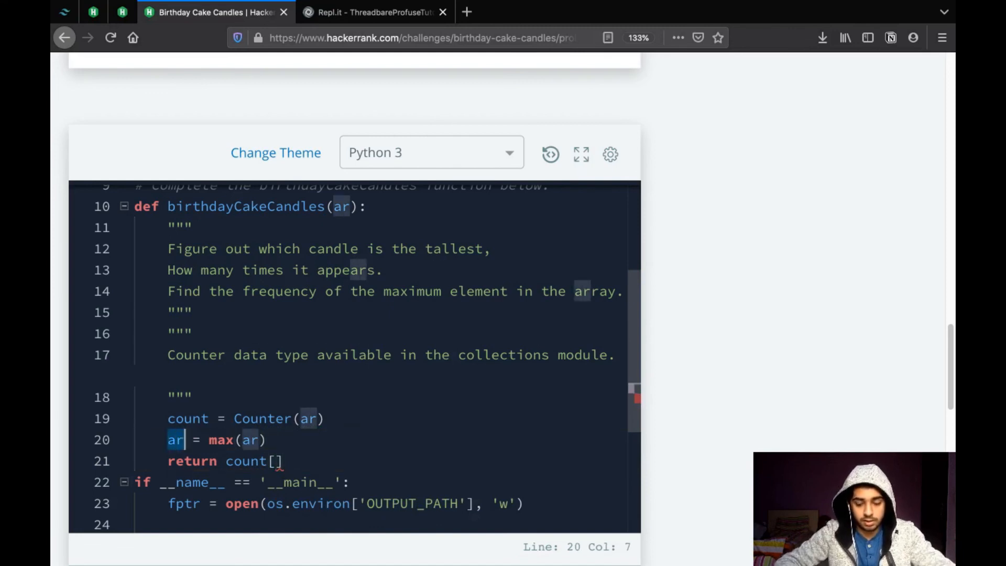
text(max_h)
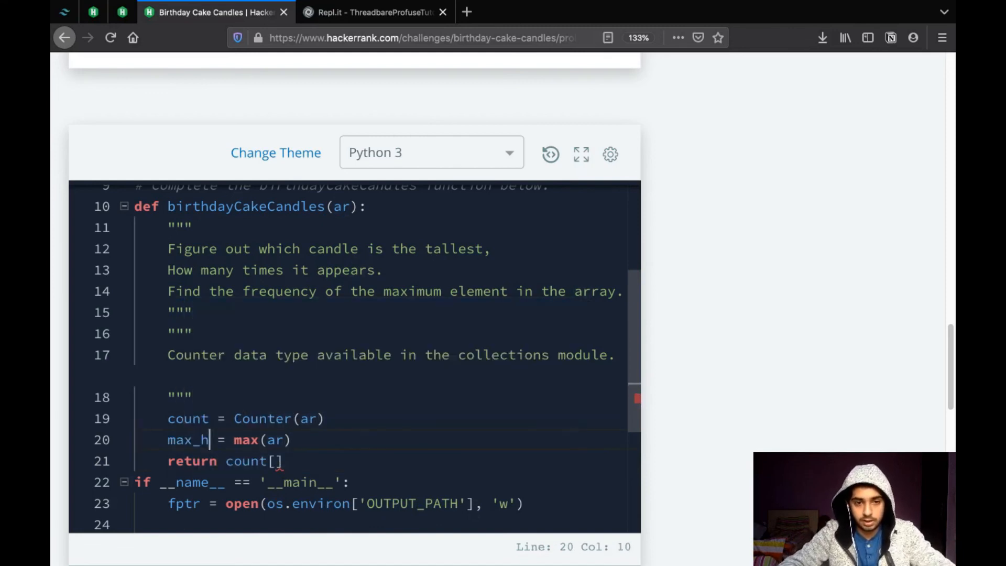
text(eight)
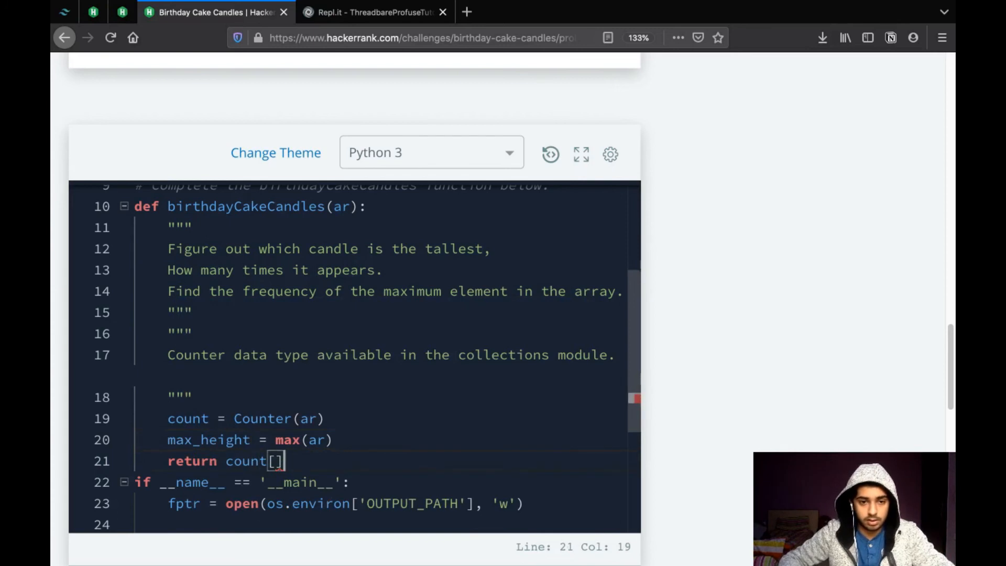
text(max_height)
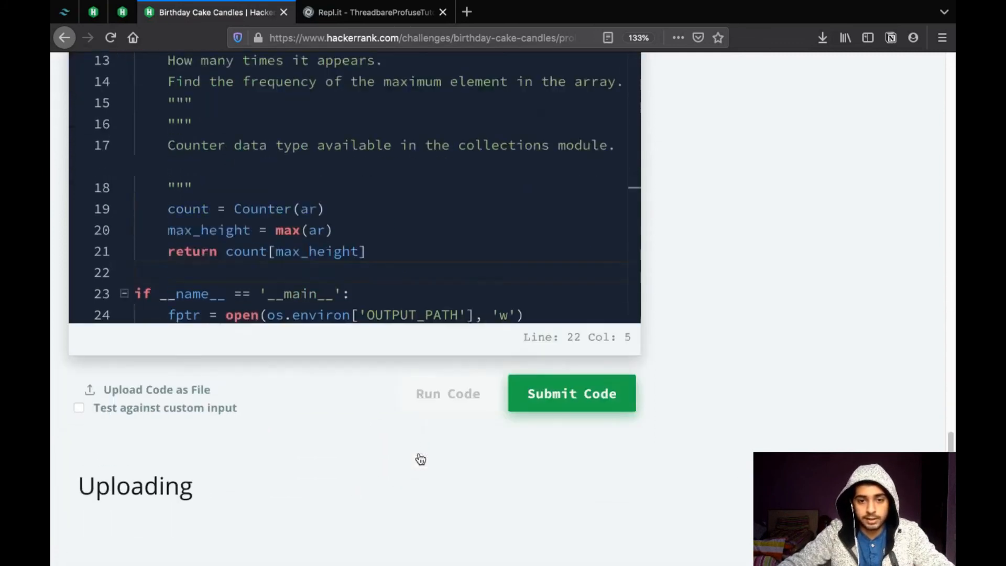
Run the sample test and submit the Counter solution against all test cases
click(571, 393)
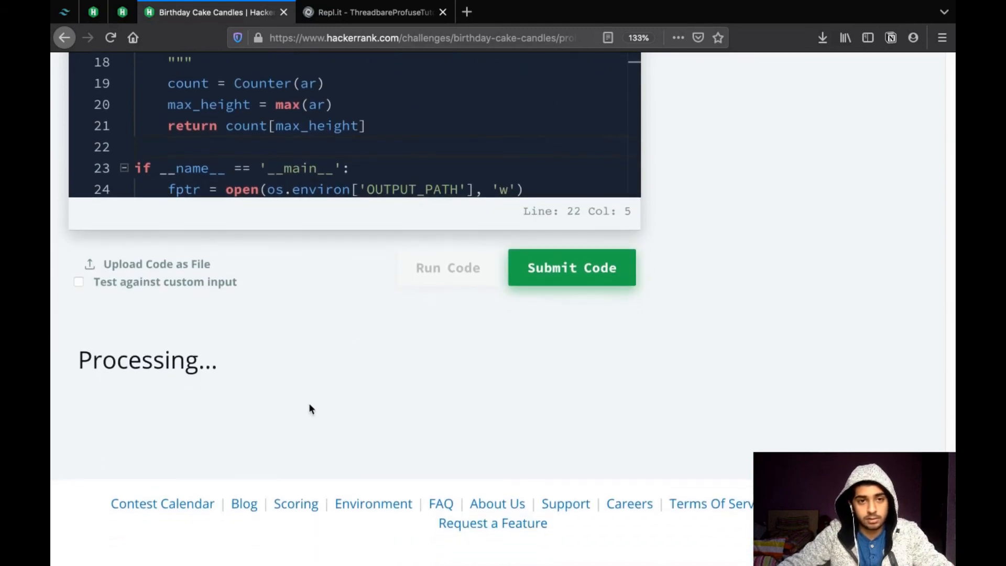
click(447, 267)
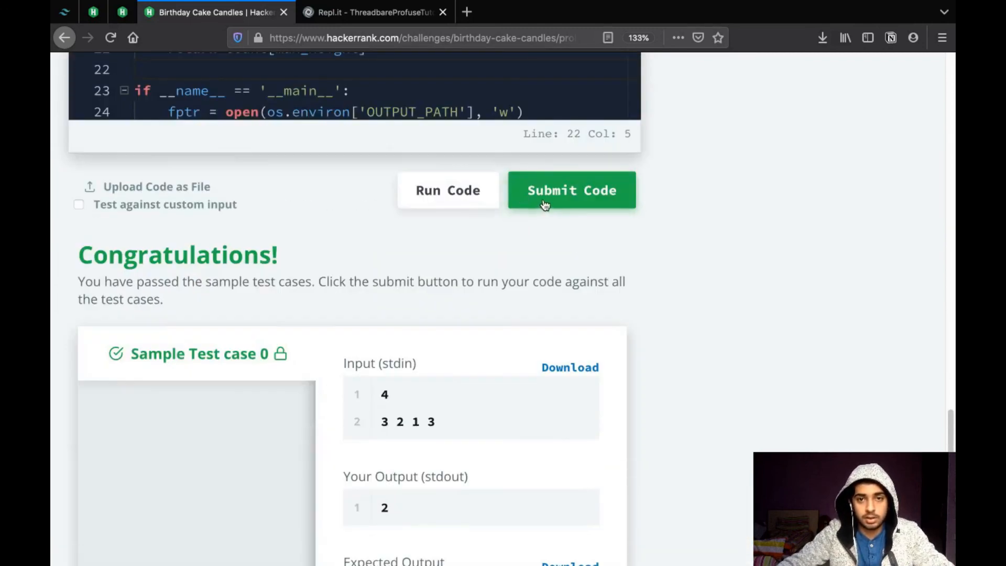
click(571, 189)
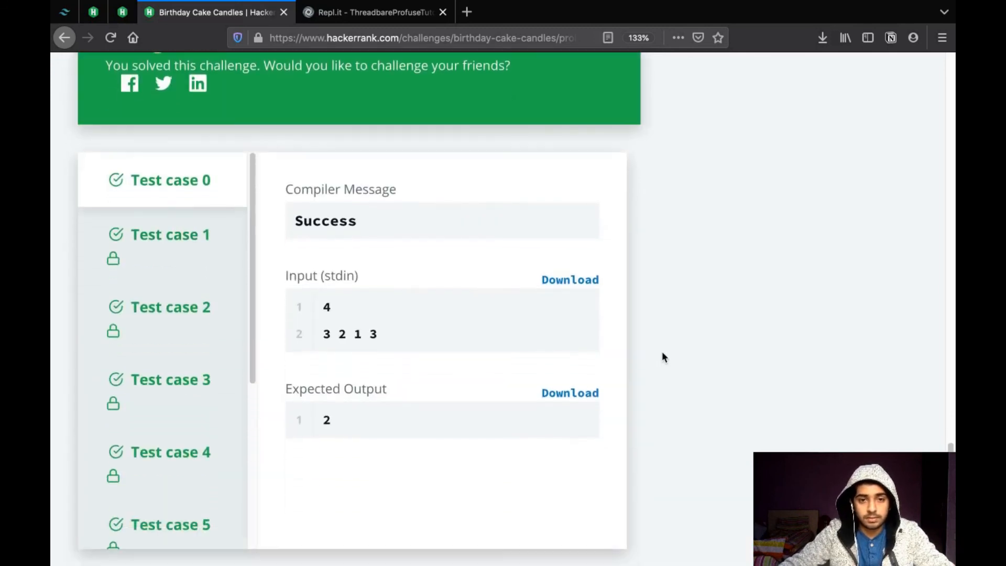
Add '.count' to the docstring note and select the word Counter in the code
scroll(up, 3)
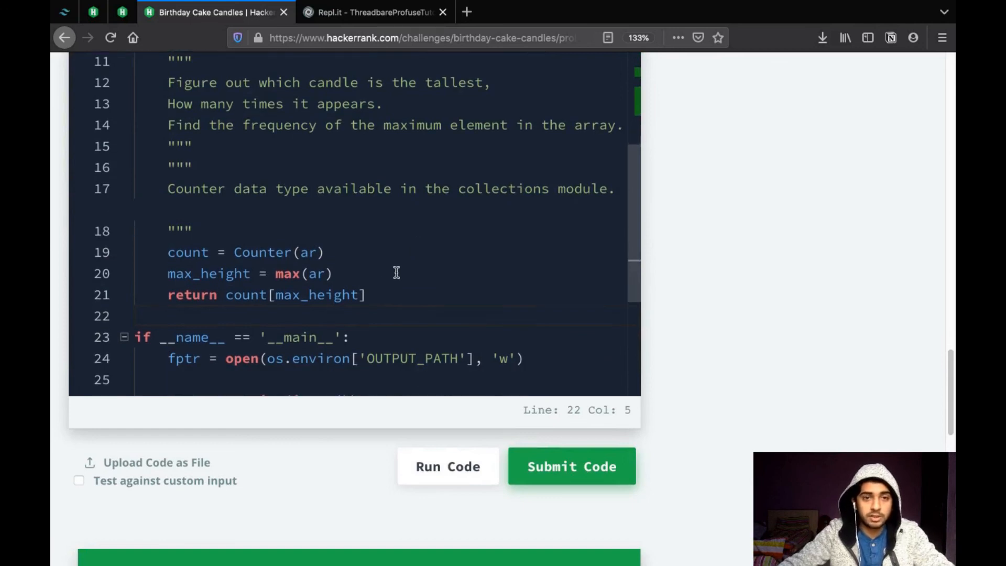
click(180, 208)
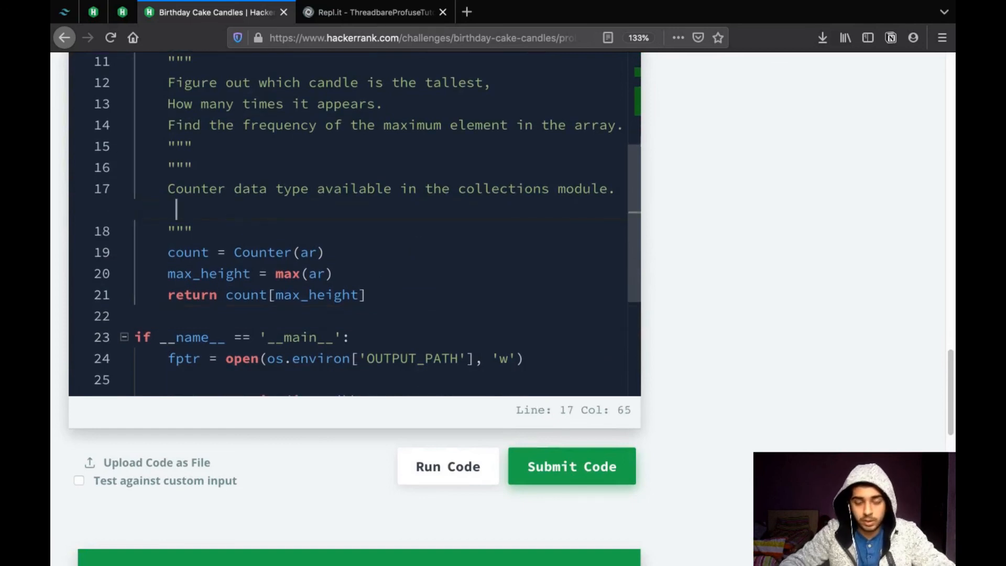
text(.count)
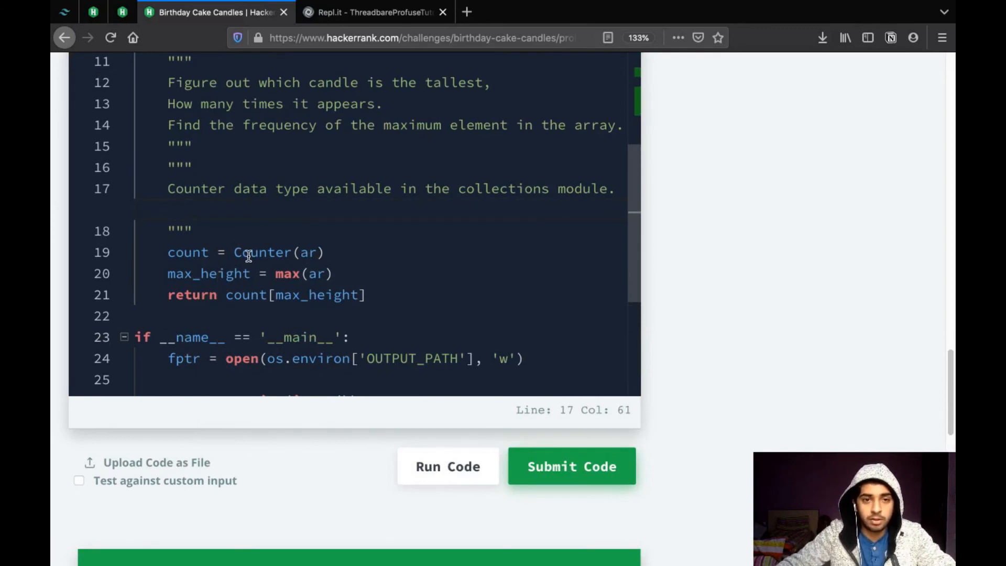
double_click(262, 252)
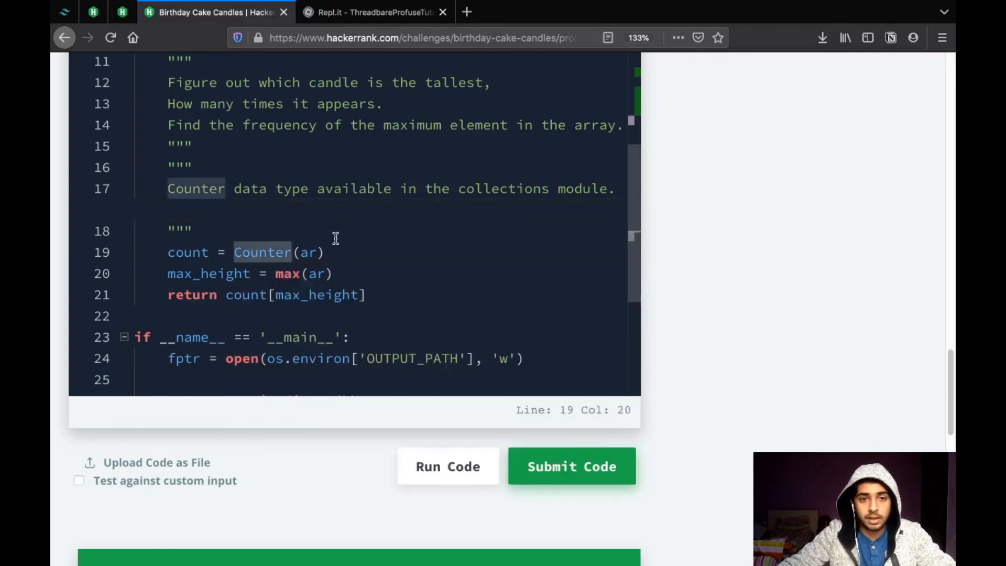
mouse_move(746, 241)
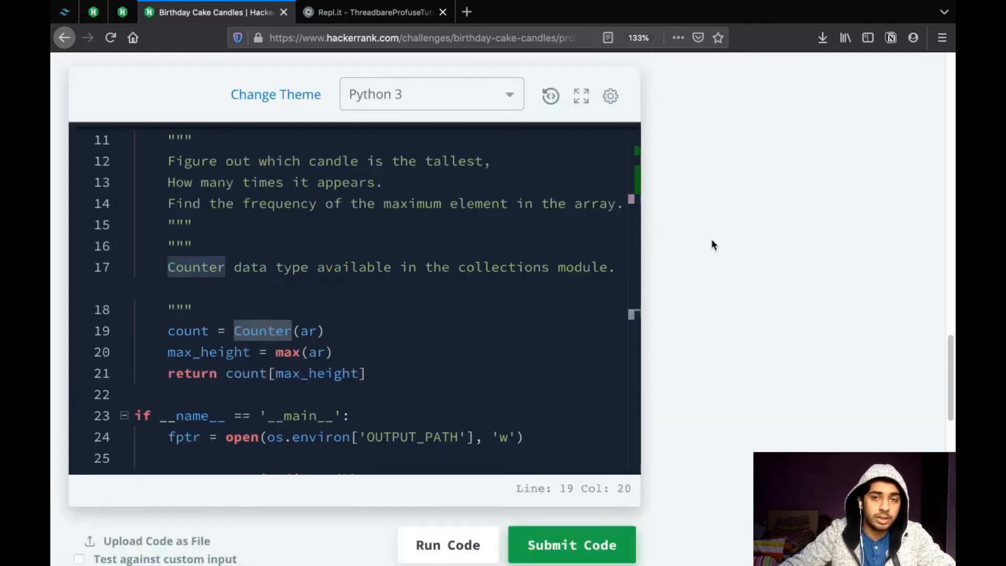
Bring the 'successfully solved' banner for Birthday Cake Candles into view
click(569, 545)
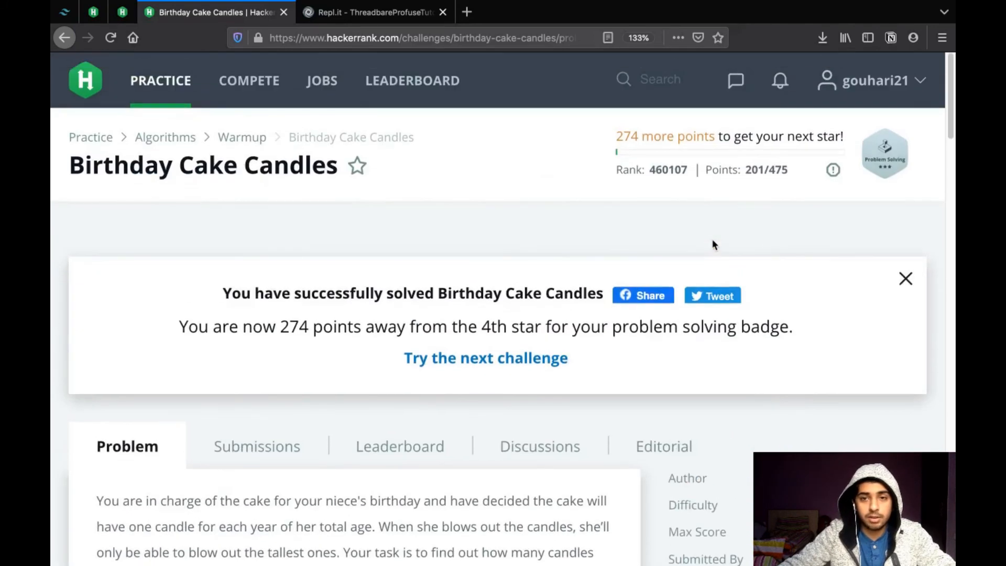
mouse_move(433, 193)
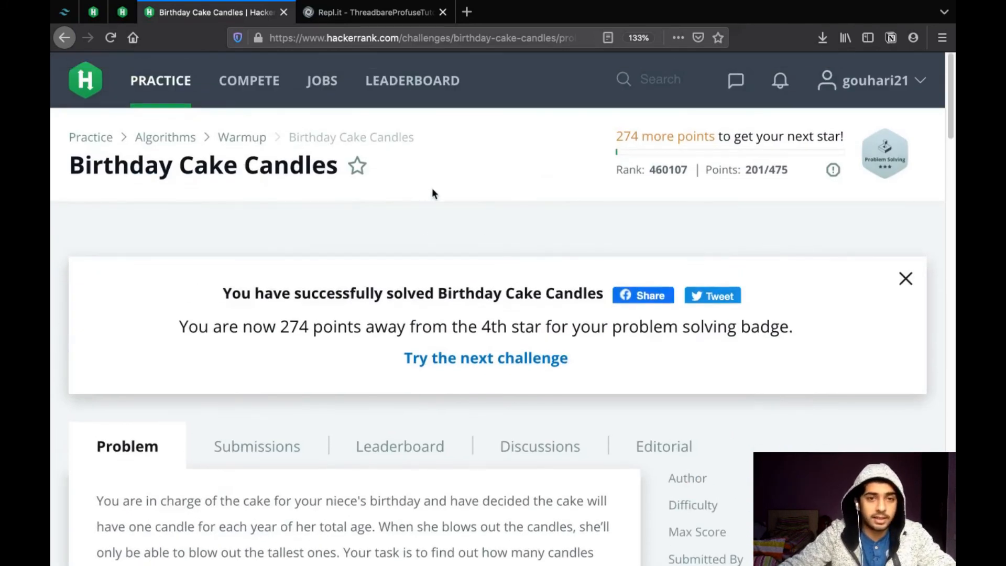
mouse_move(449, 195)
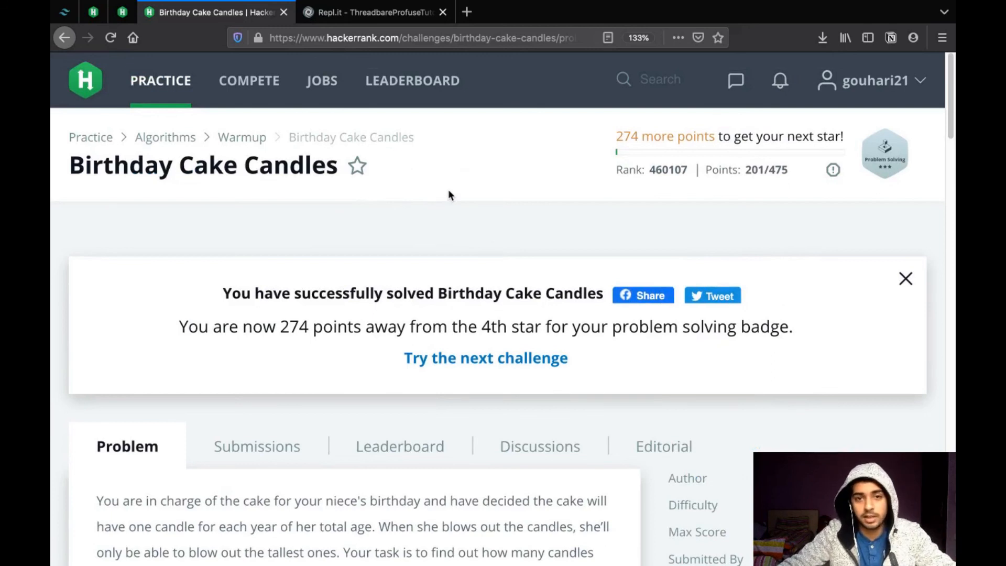
mouse_move(458, 236)
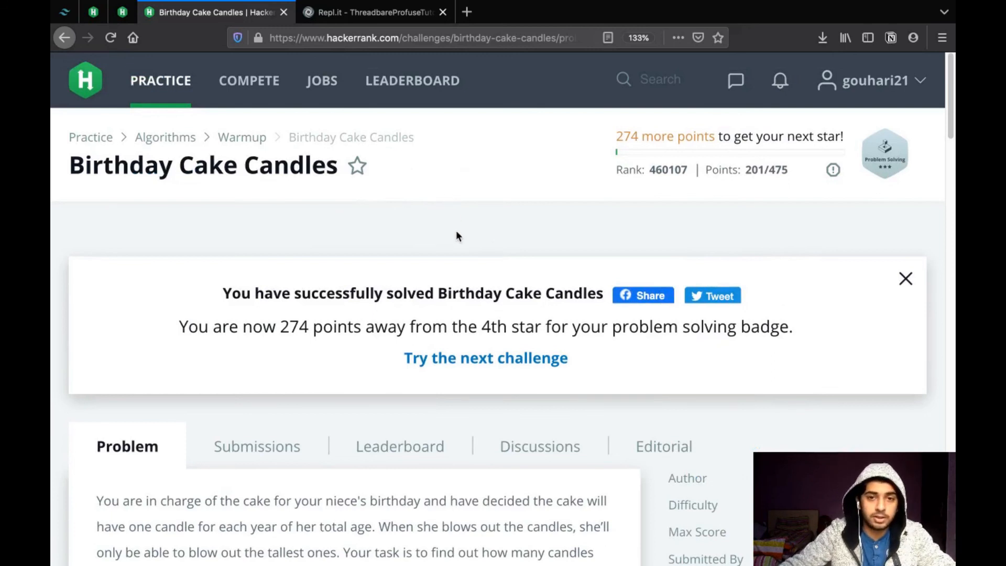